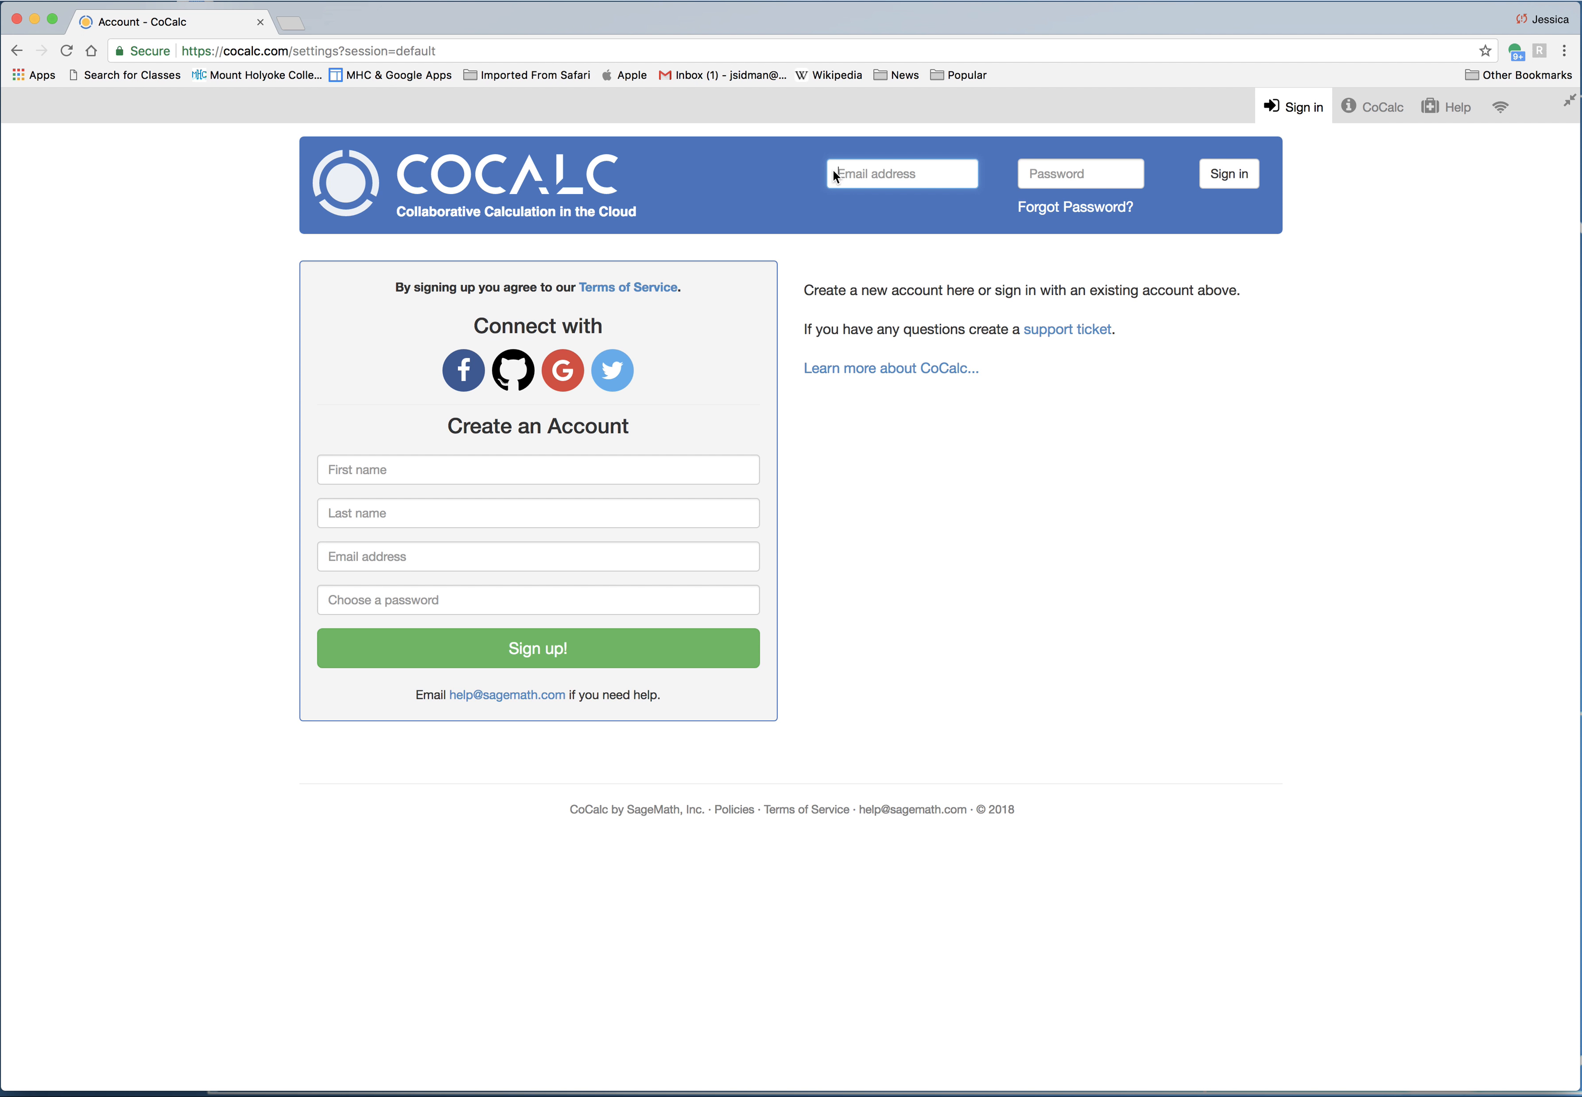
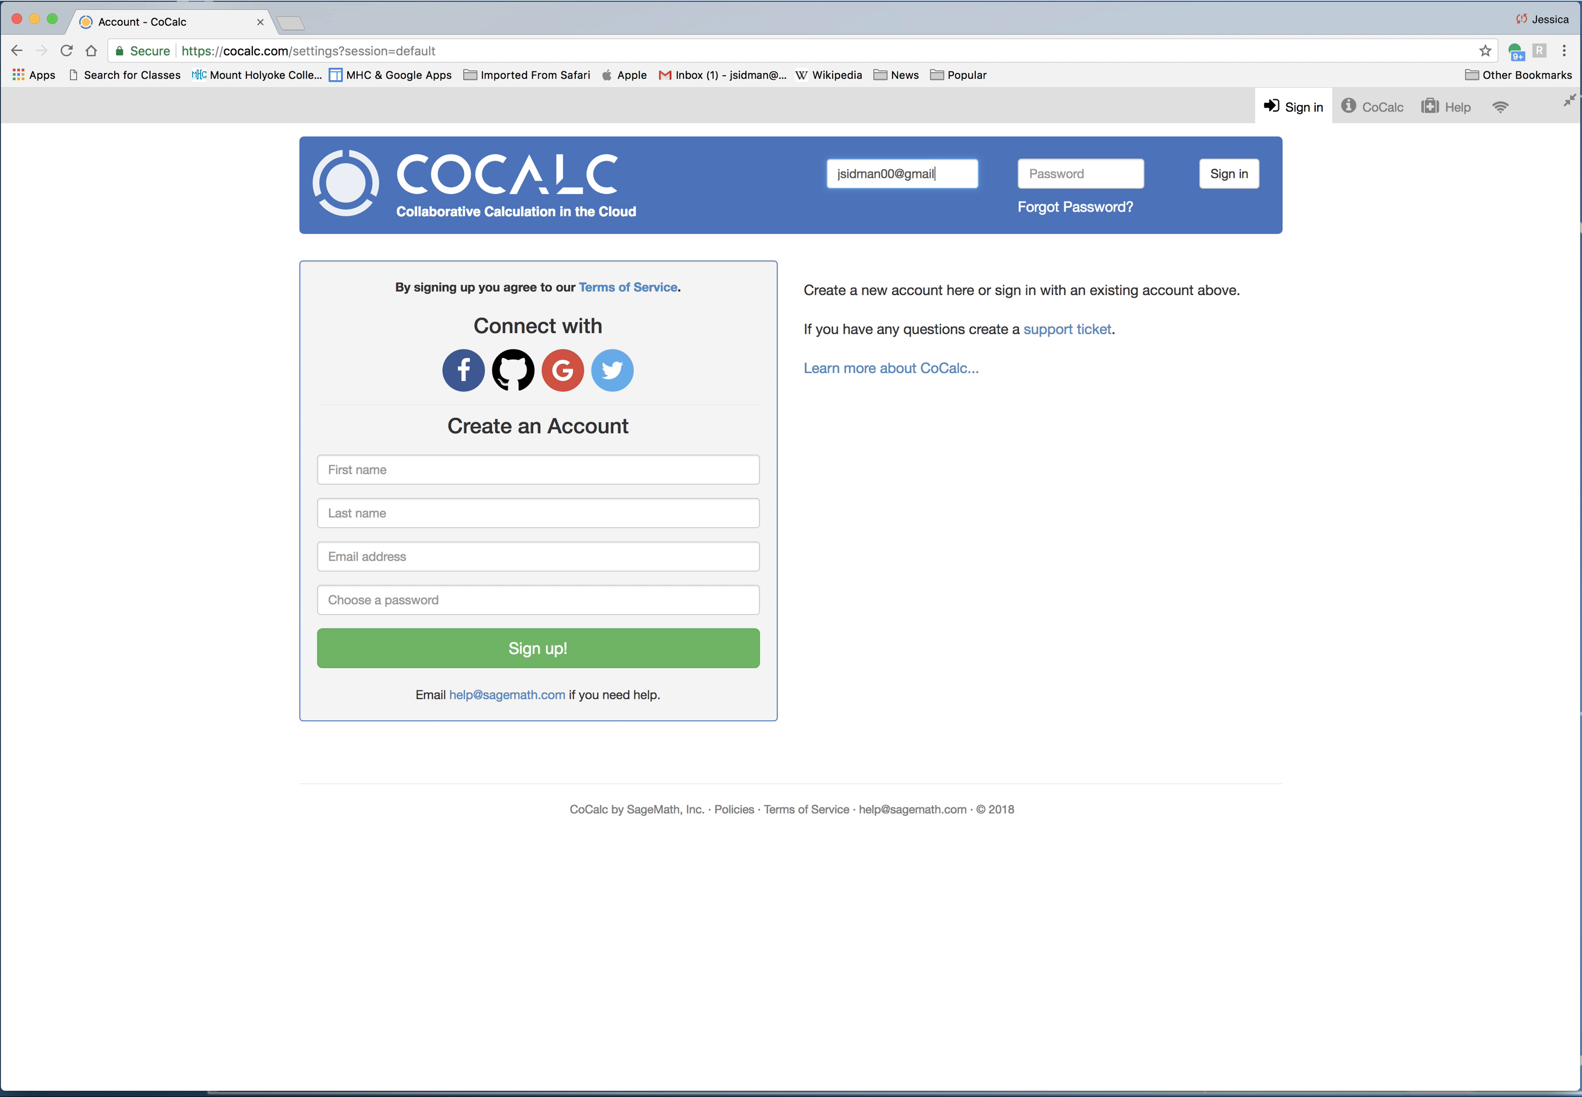
click(1080, 173)
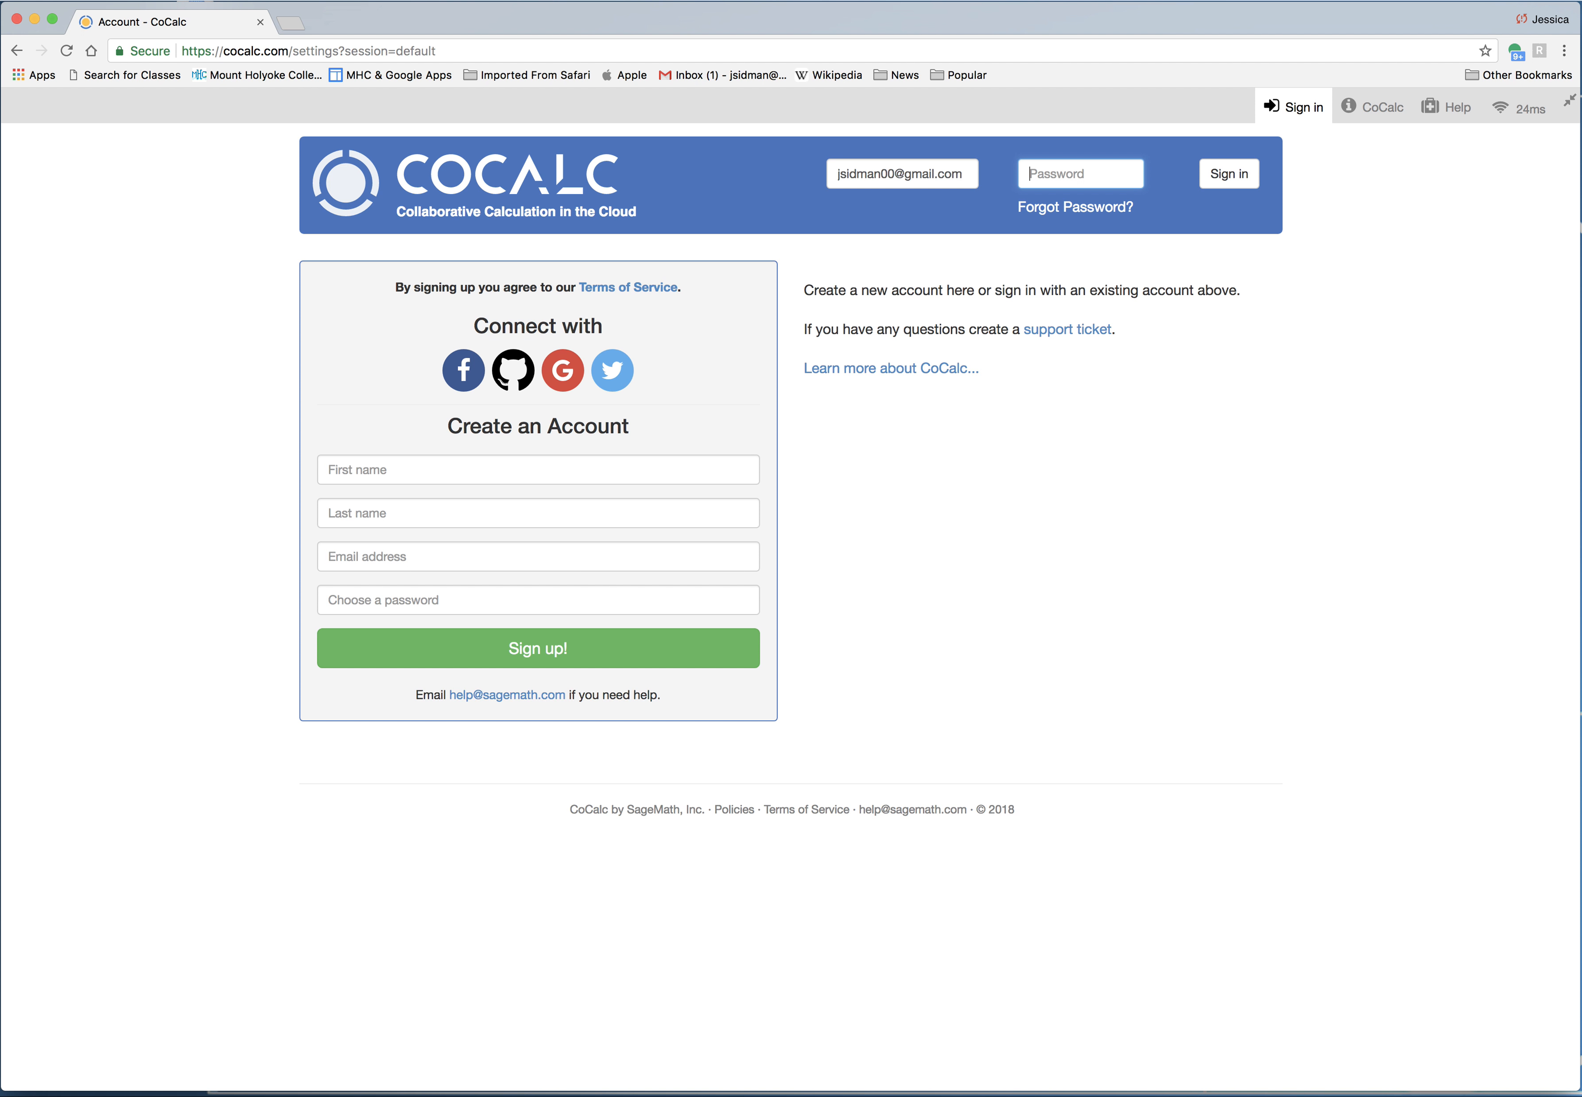
text(•••)
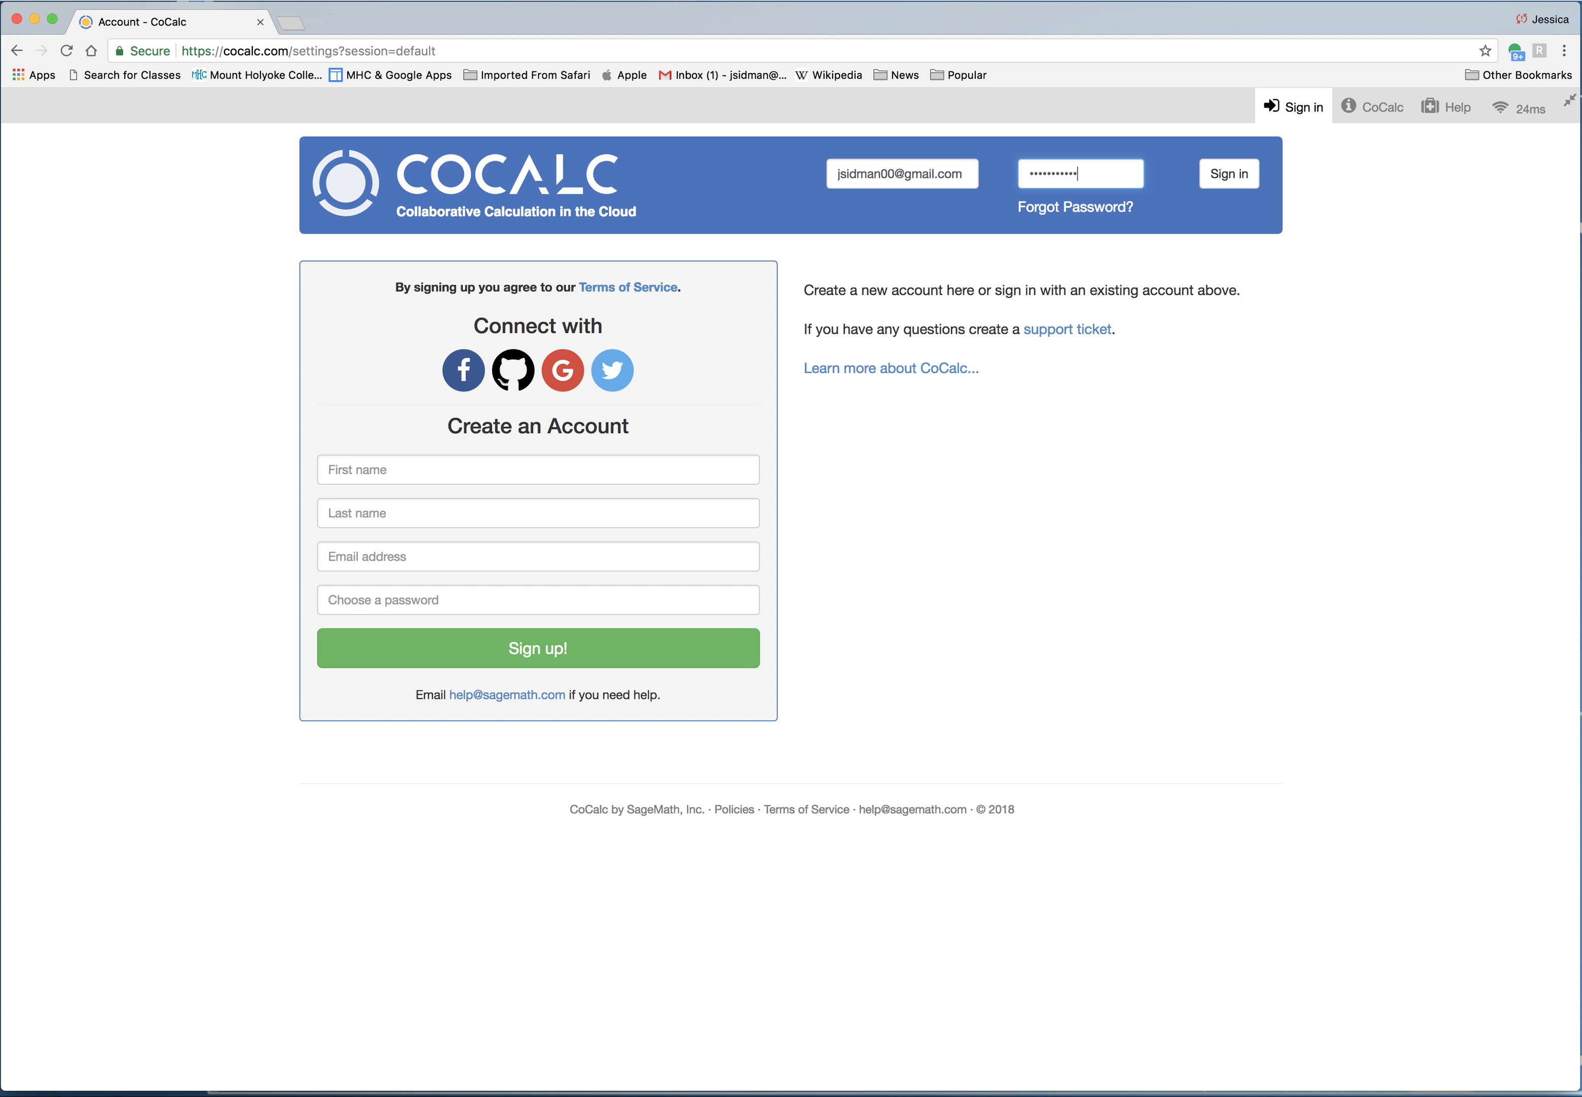
click(1229, 174)
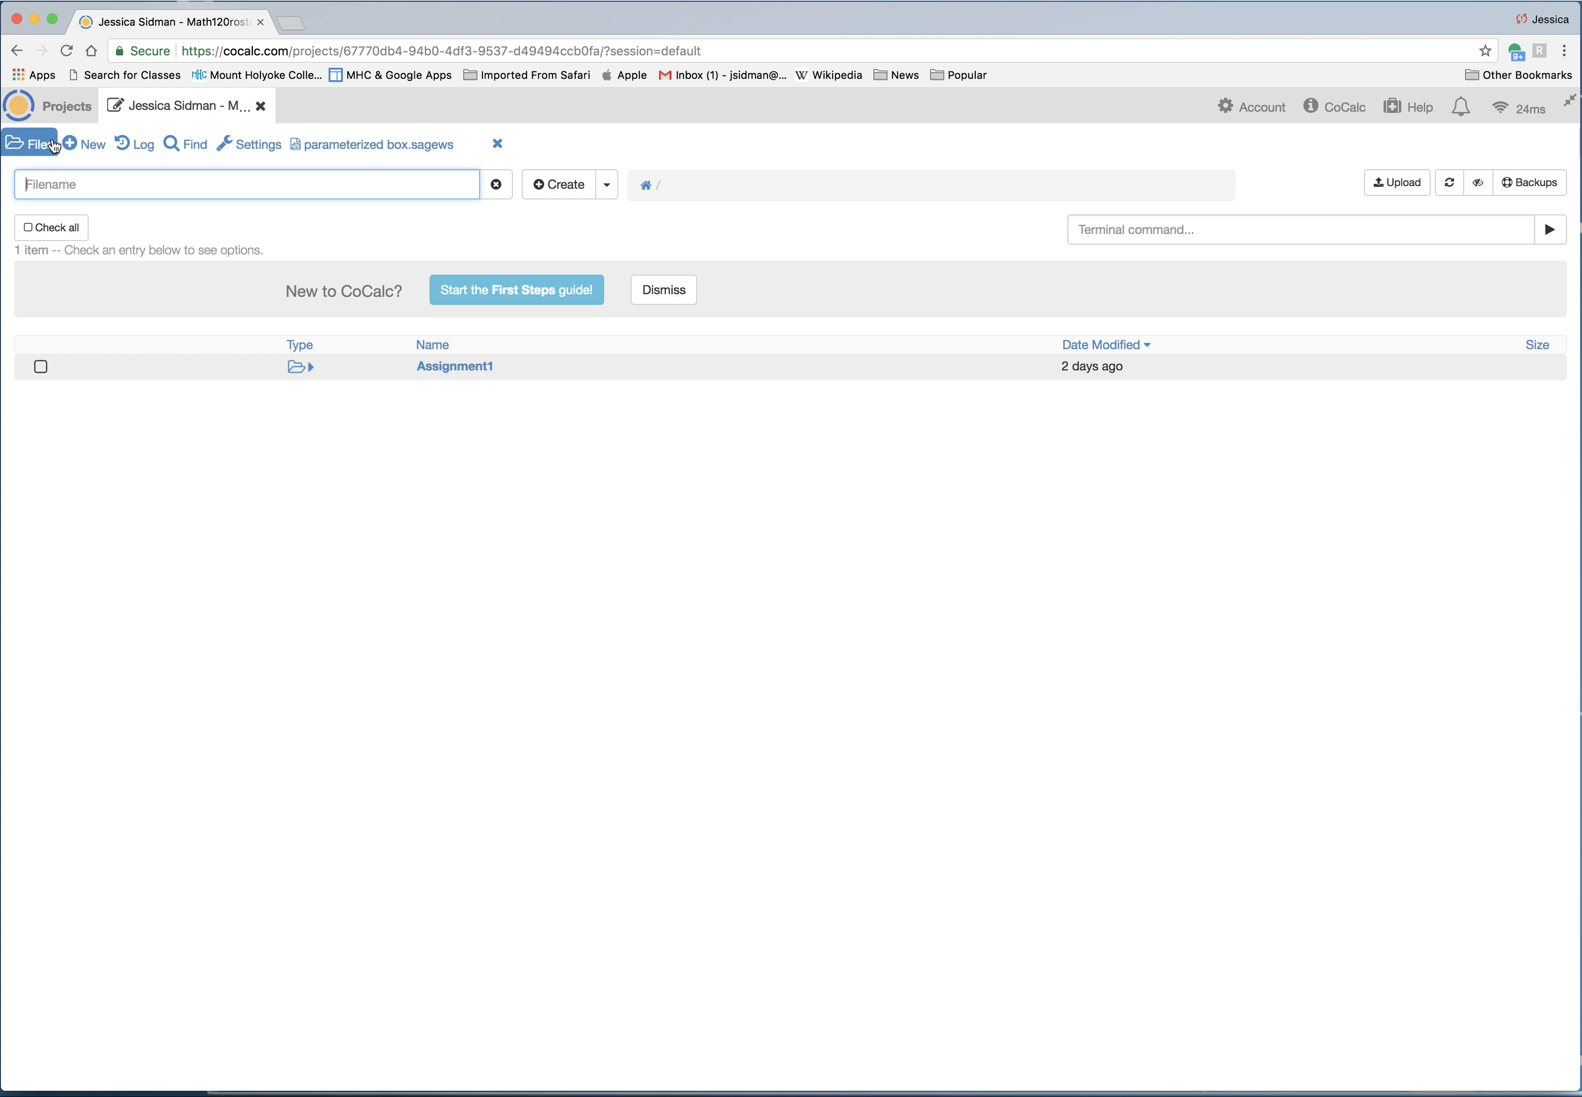
mouse_move(447, 371)
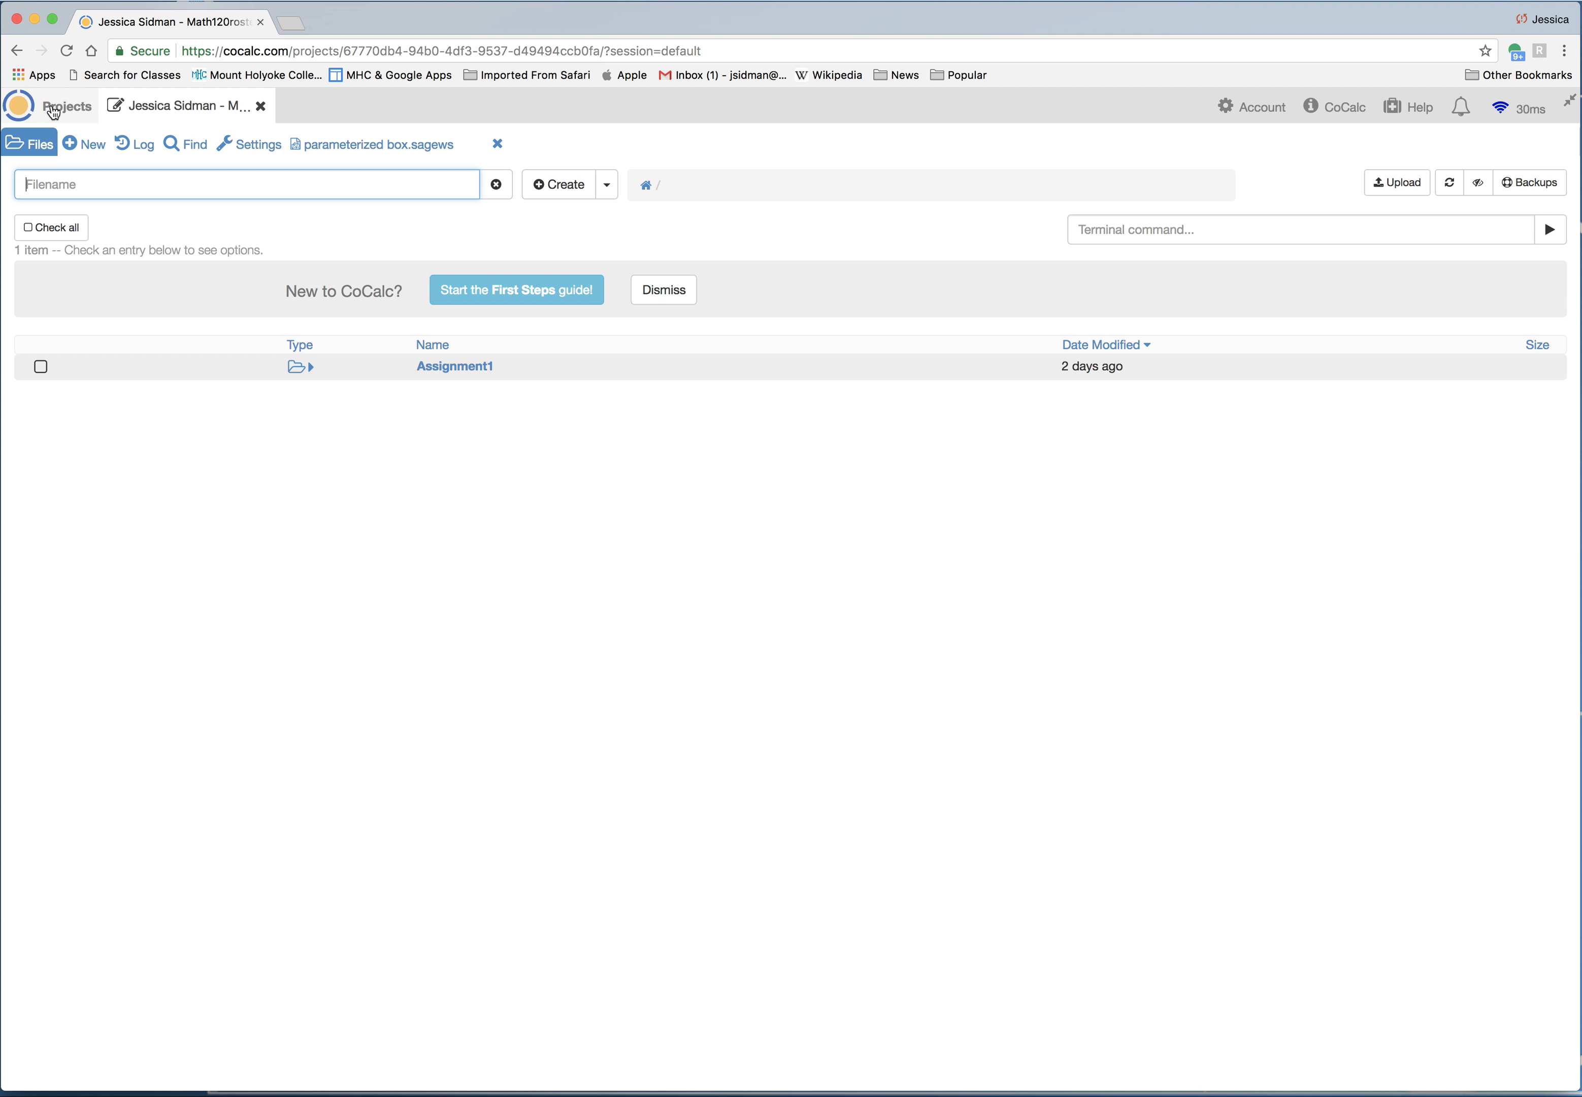
From Projects, enter the course project and the nested Assignment1/Assignment1 folder listing the worksheet.
click(66, 105)
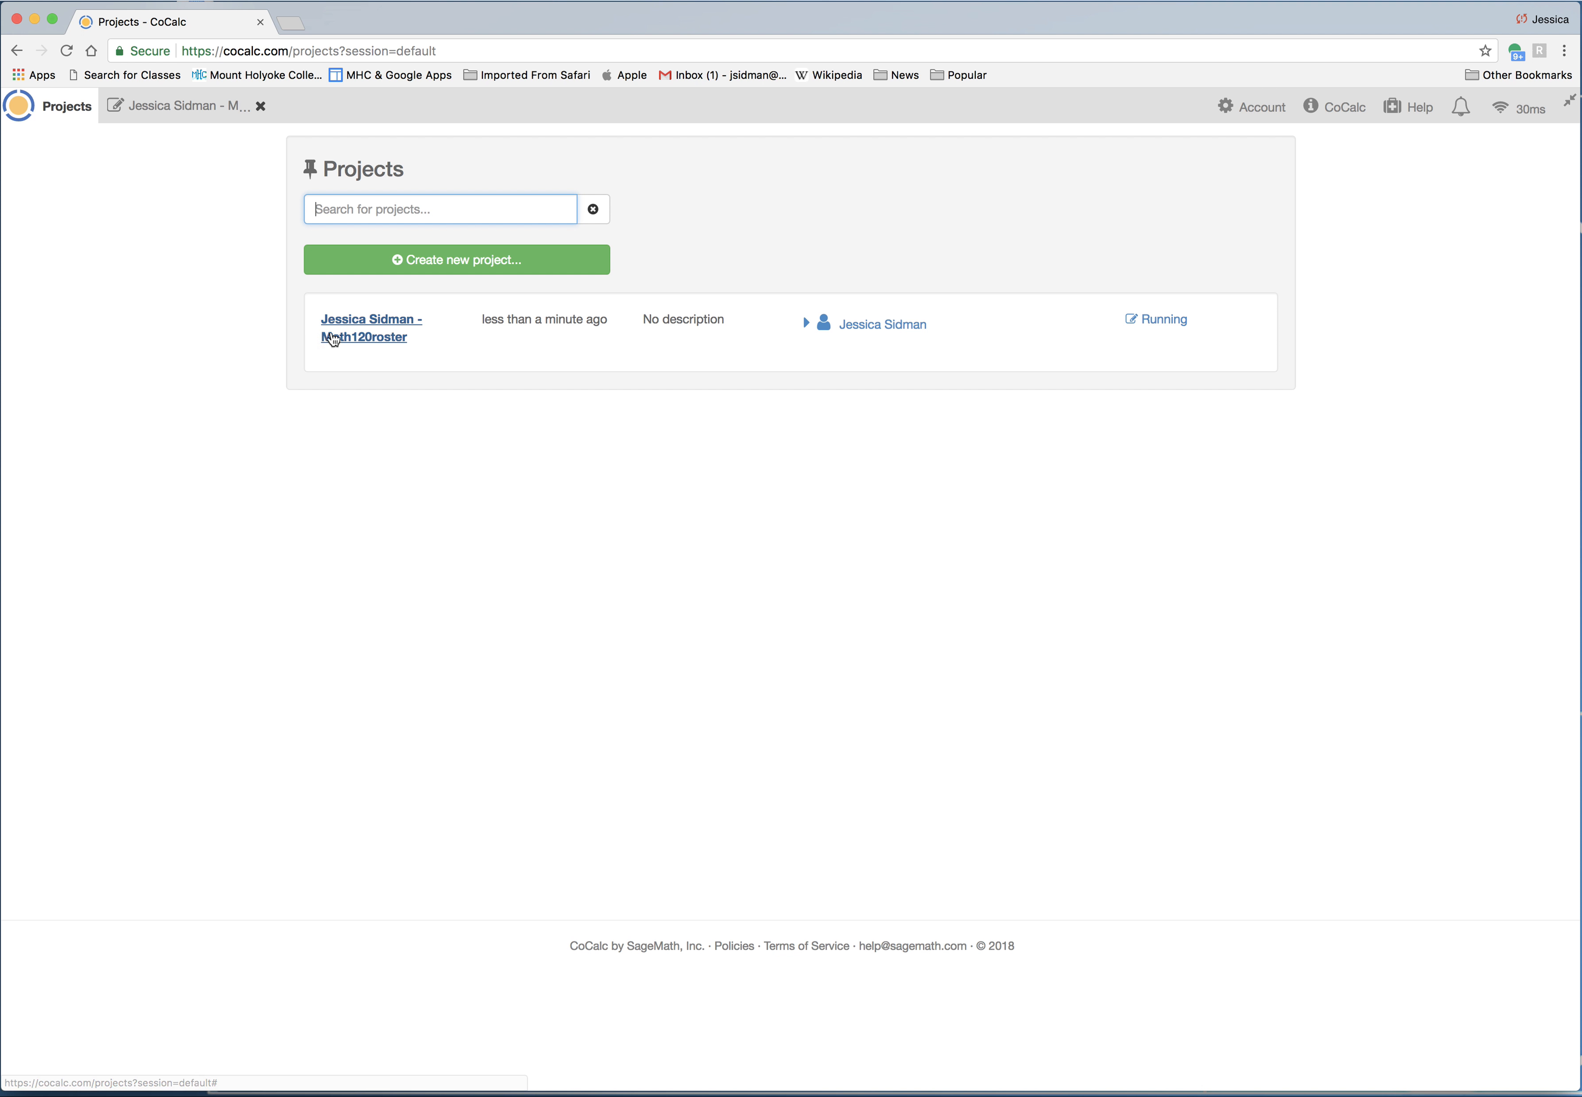
click(335, 336)
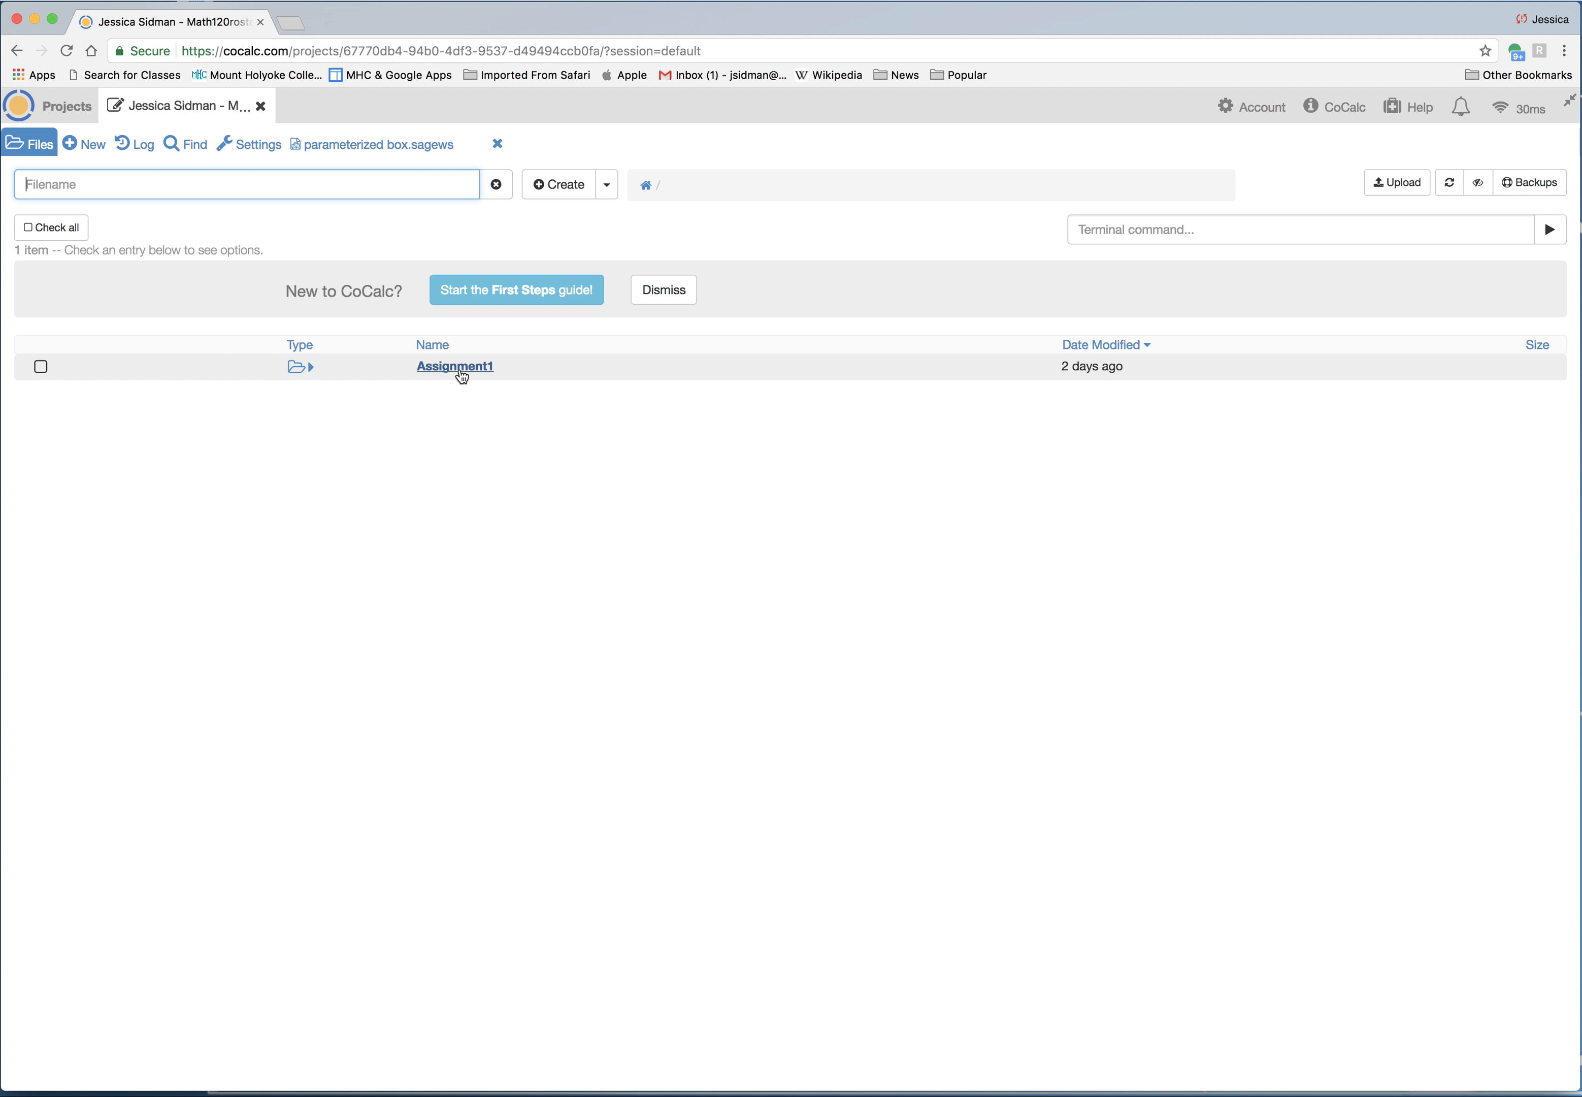
click(455, 367)
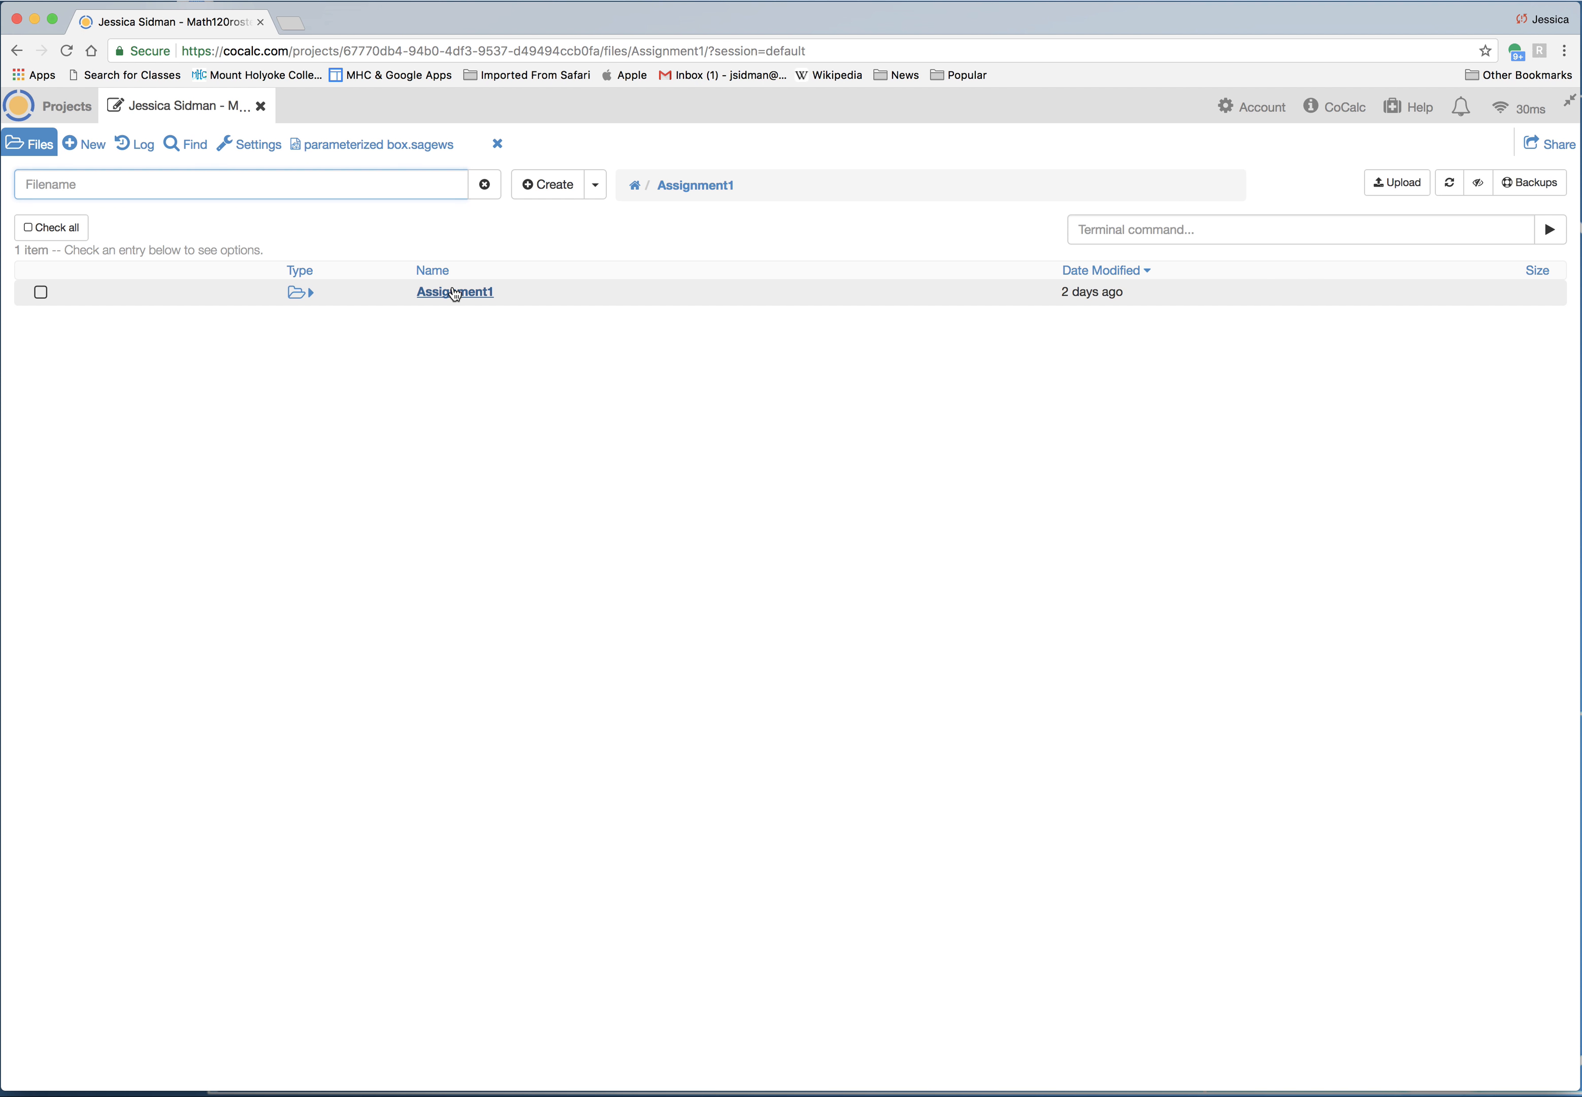
click(455, 292)
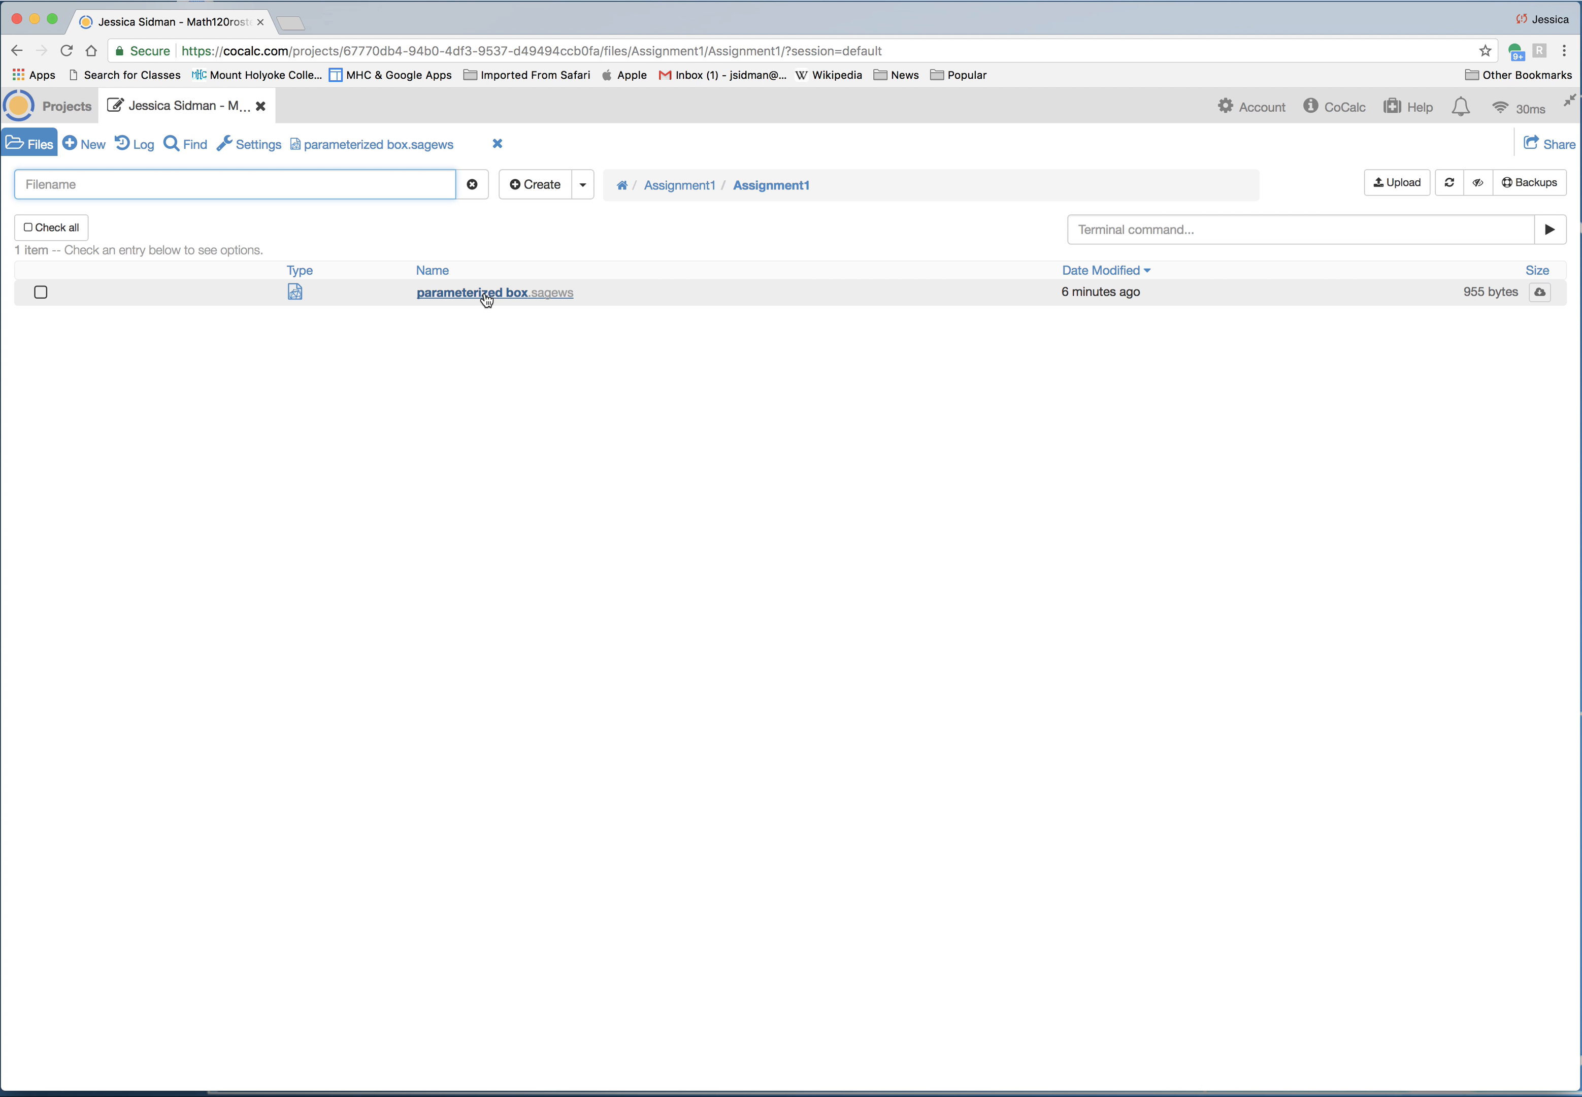
mouse_move(517, 300)
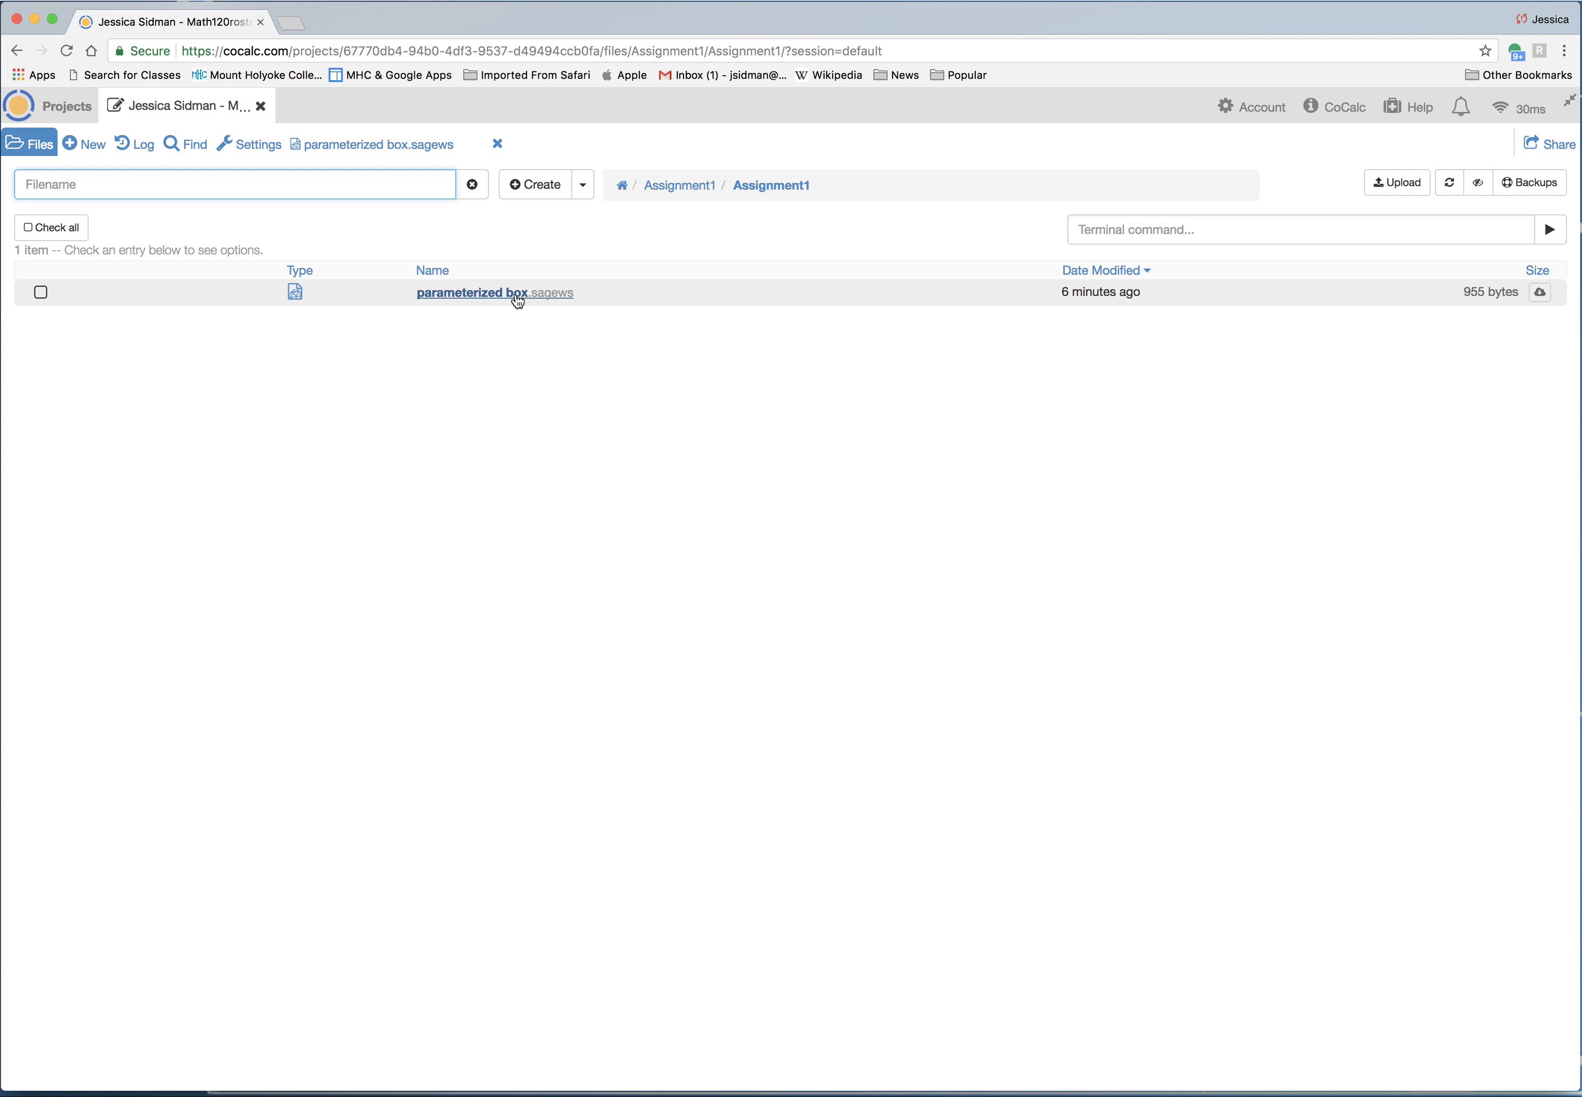
mouse_move(526, 307)
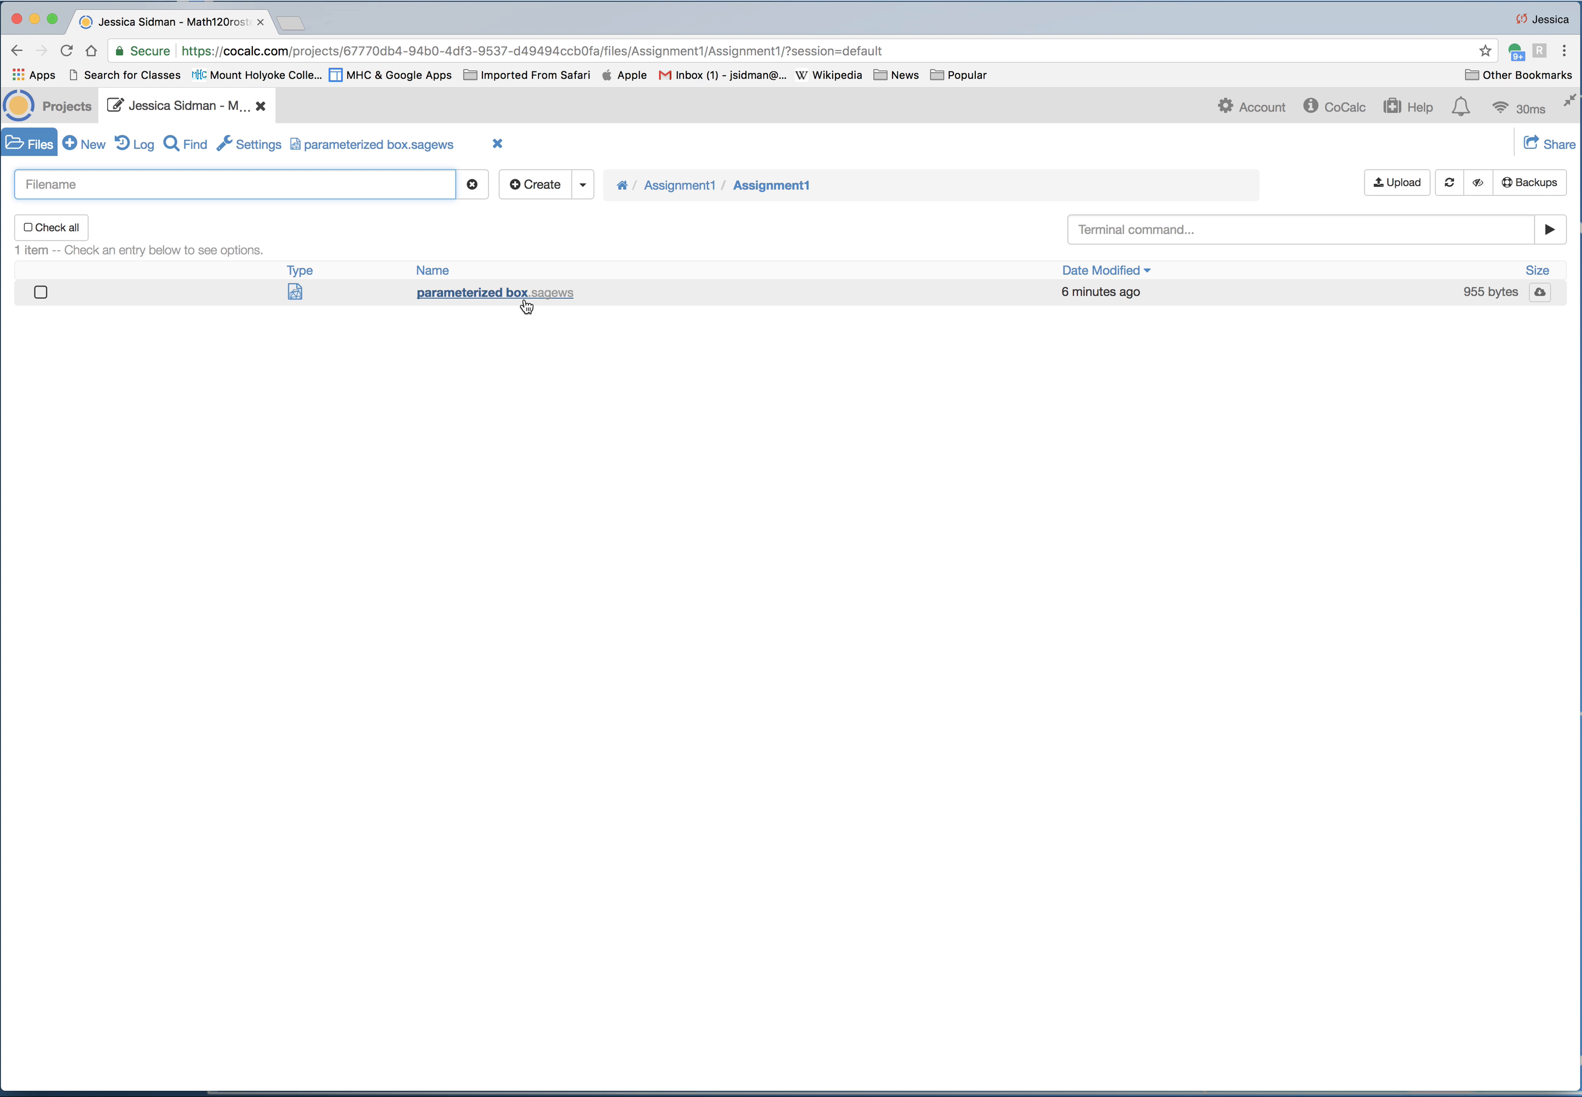
mouse_move(531, 303)
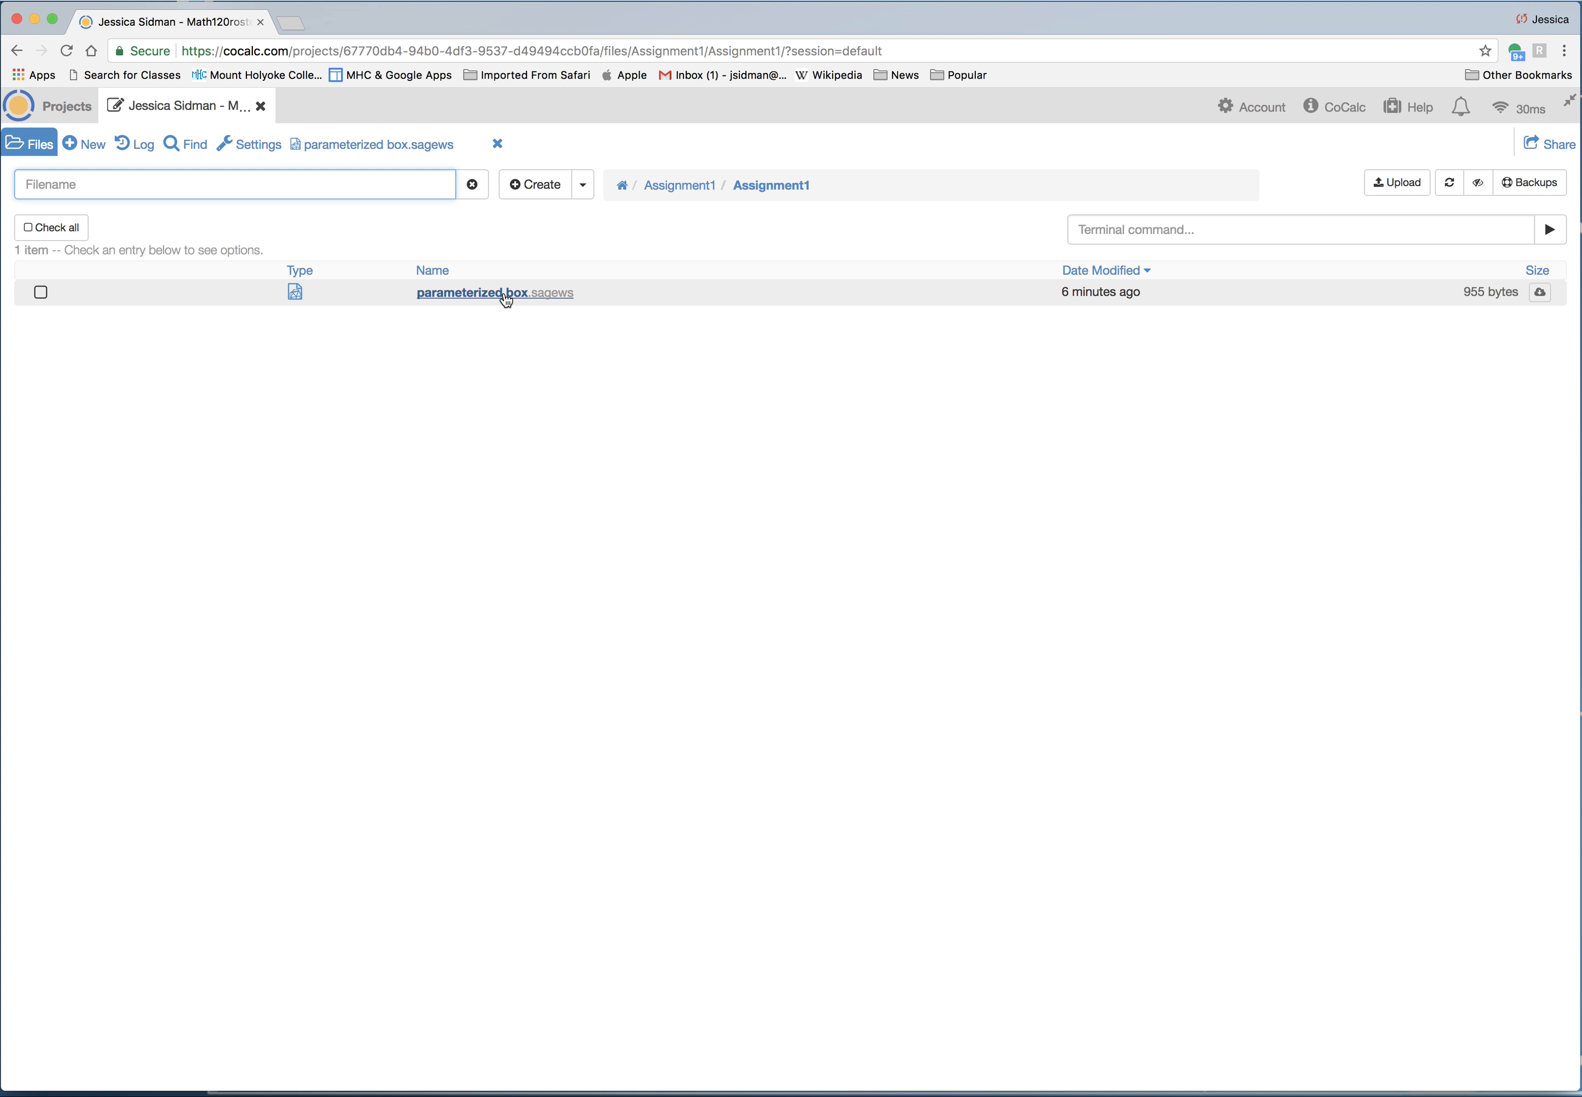
Load 'parameterized box.sagews' and review c(t), parametric_plot3d, the 3*t+2 coordinate and thickness on line 5.
click(487, 293)
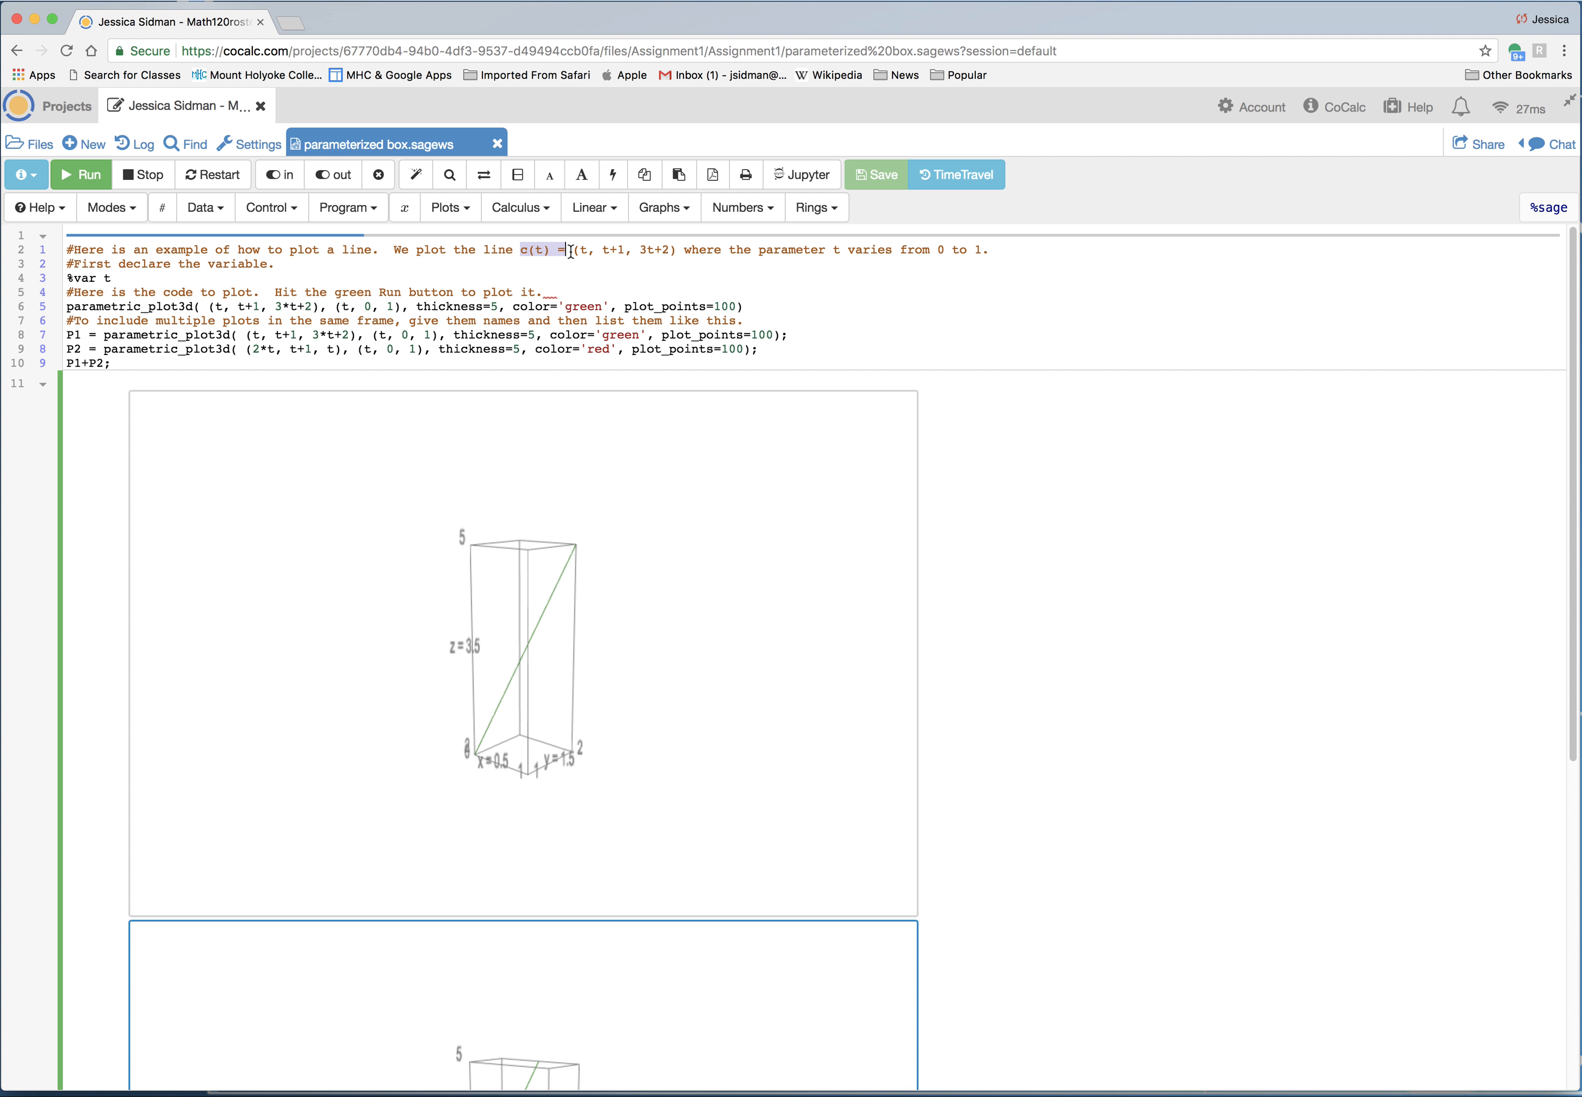
drag(524, 249, 682, 249)
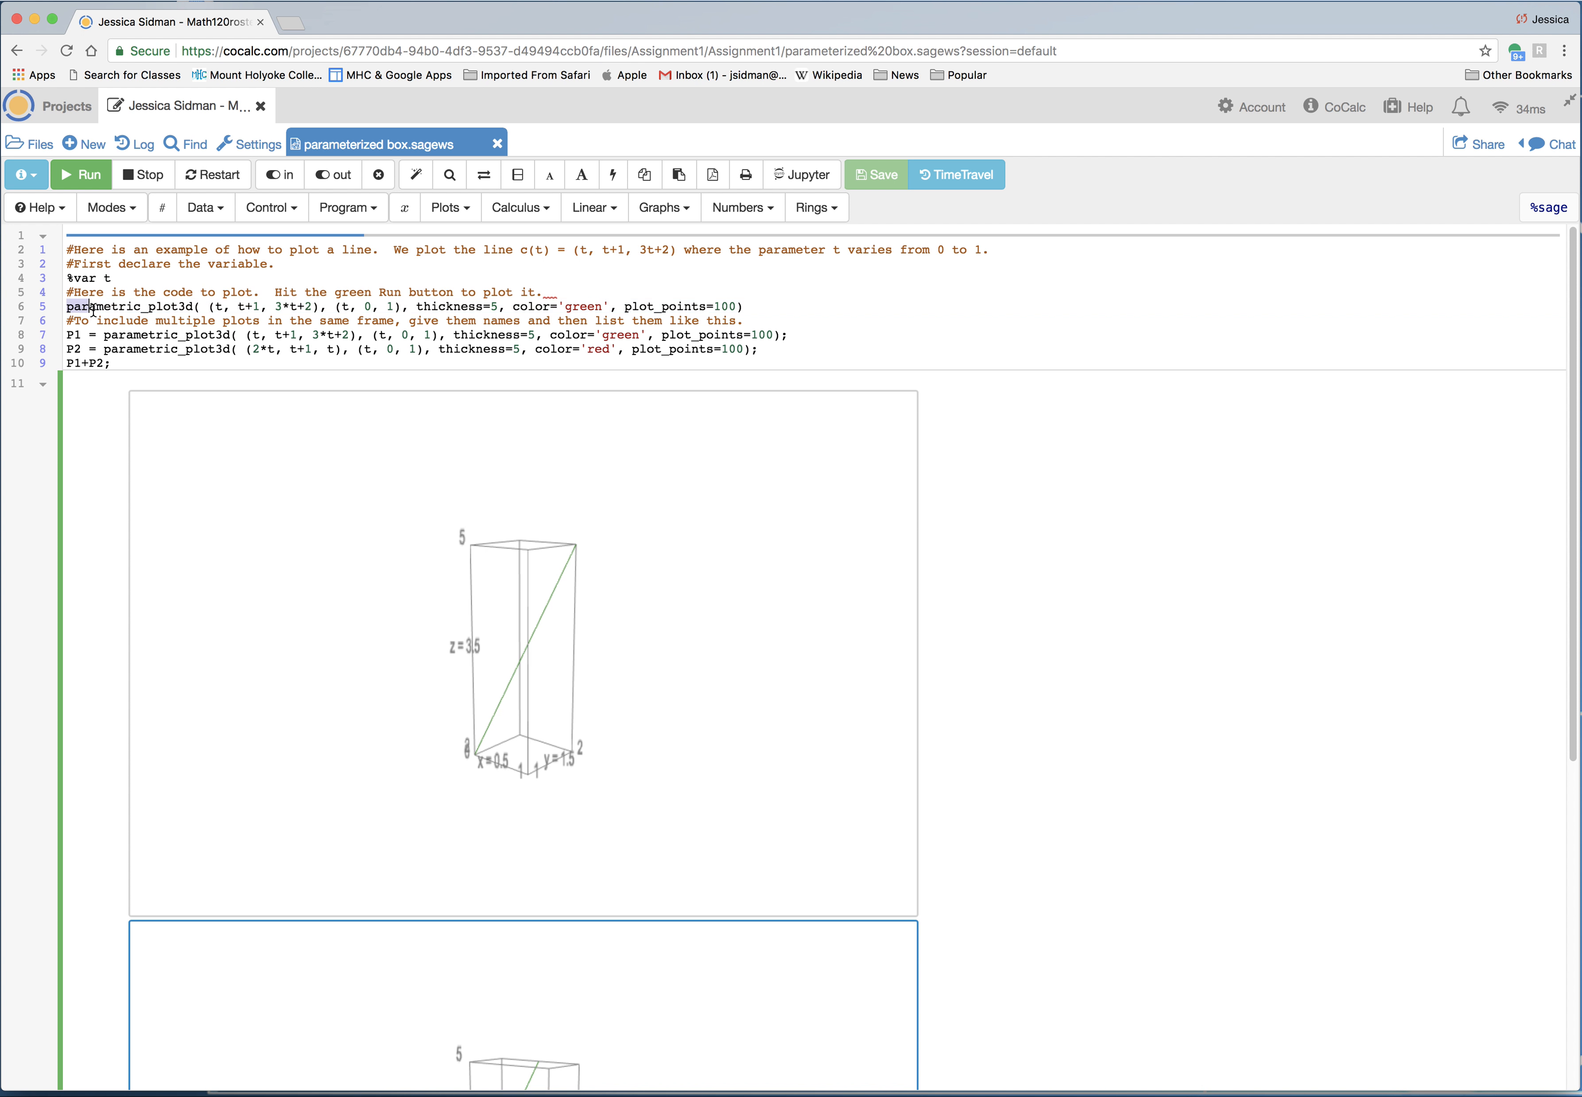
double_click(127, 306)
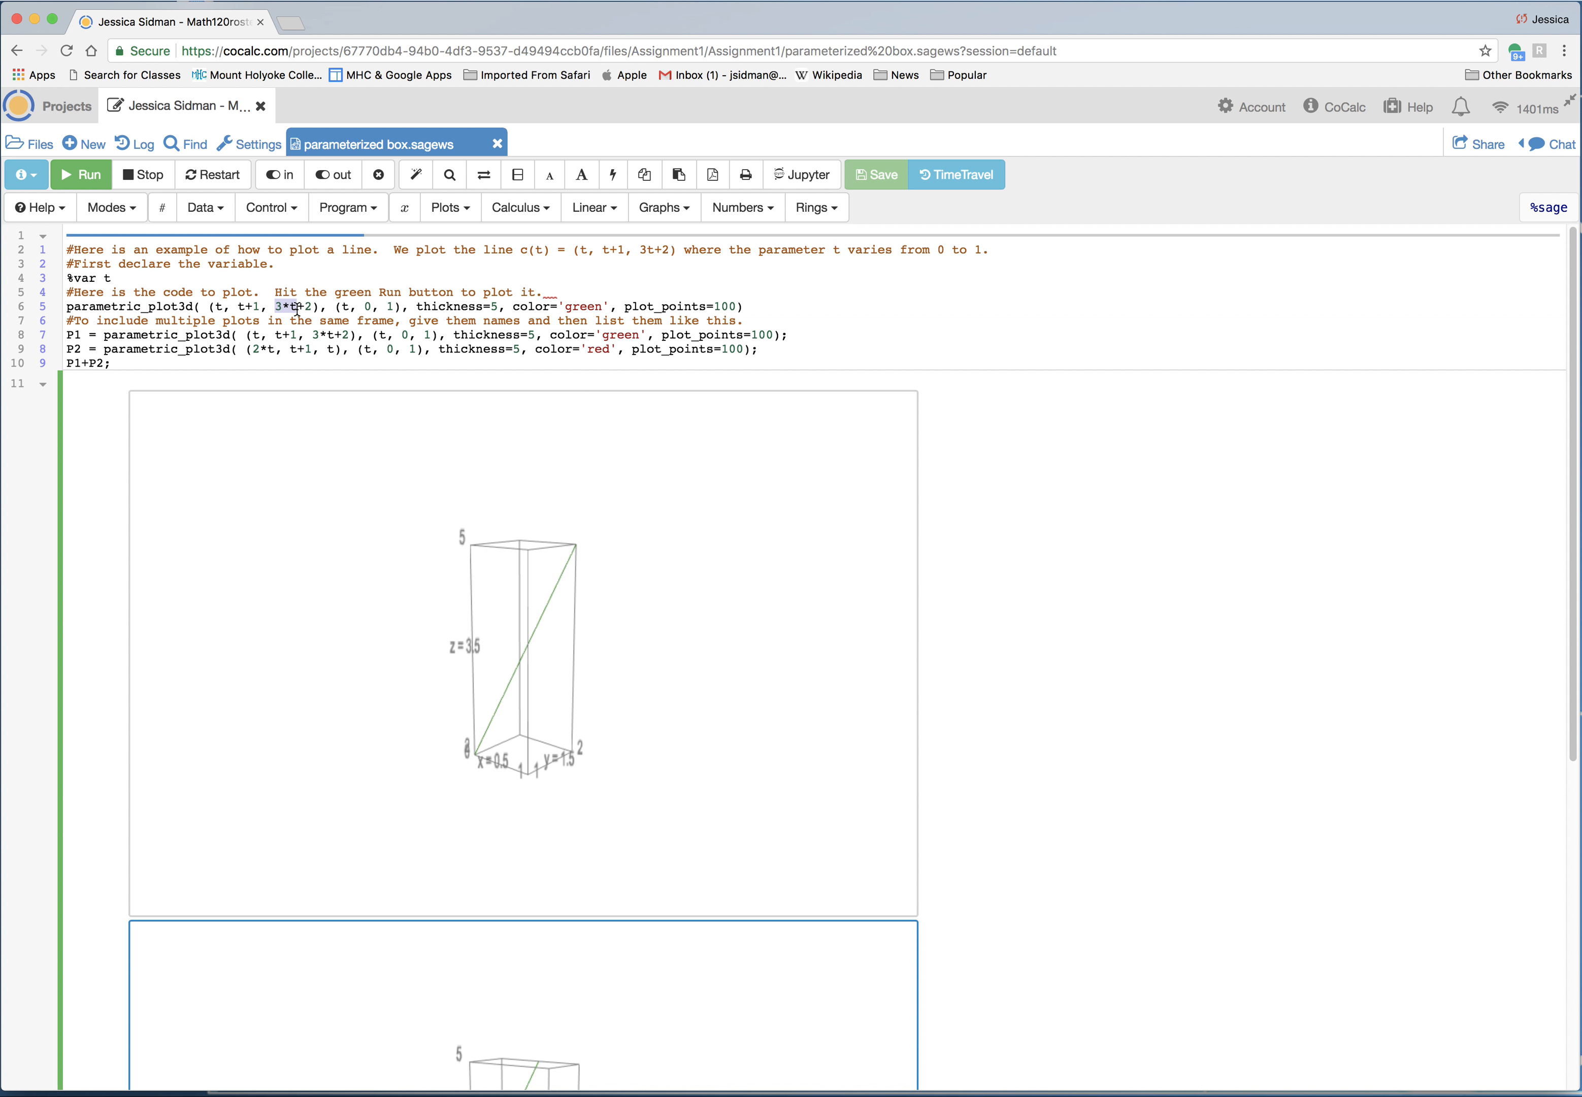
click(335, 306)
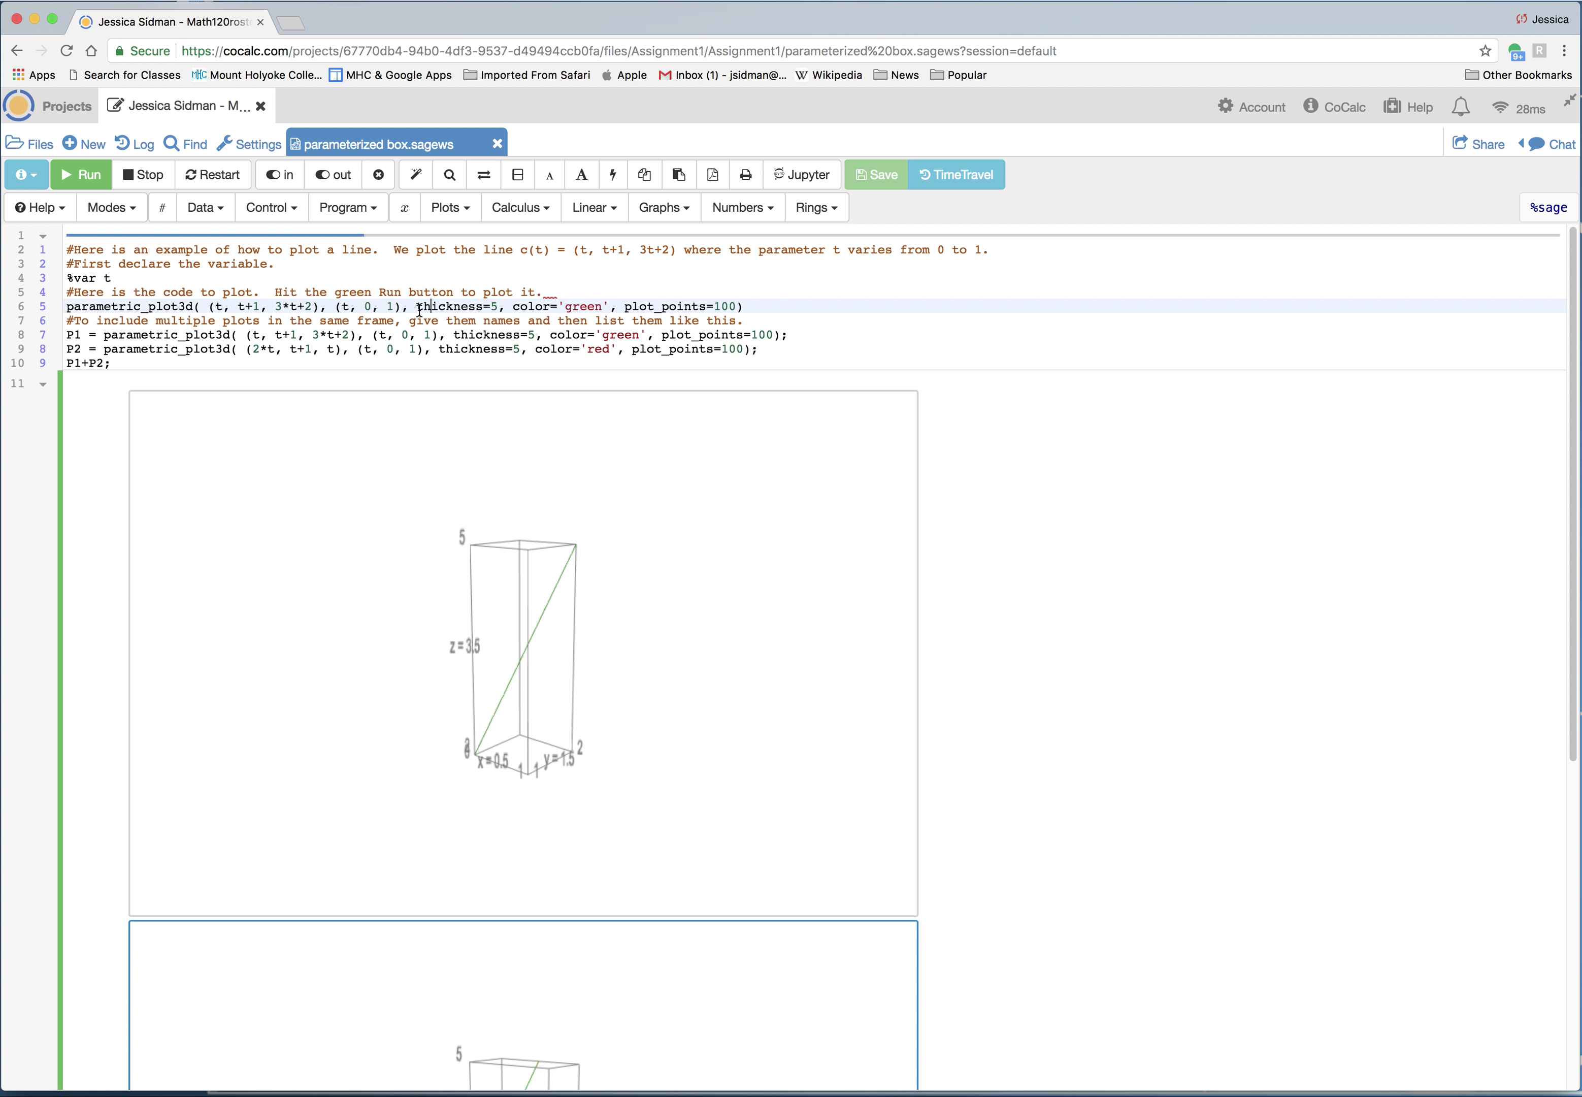
double_click(462, 307)
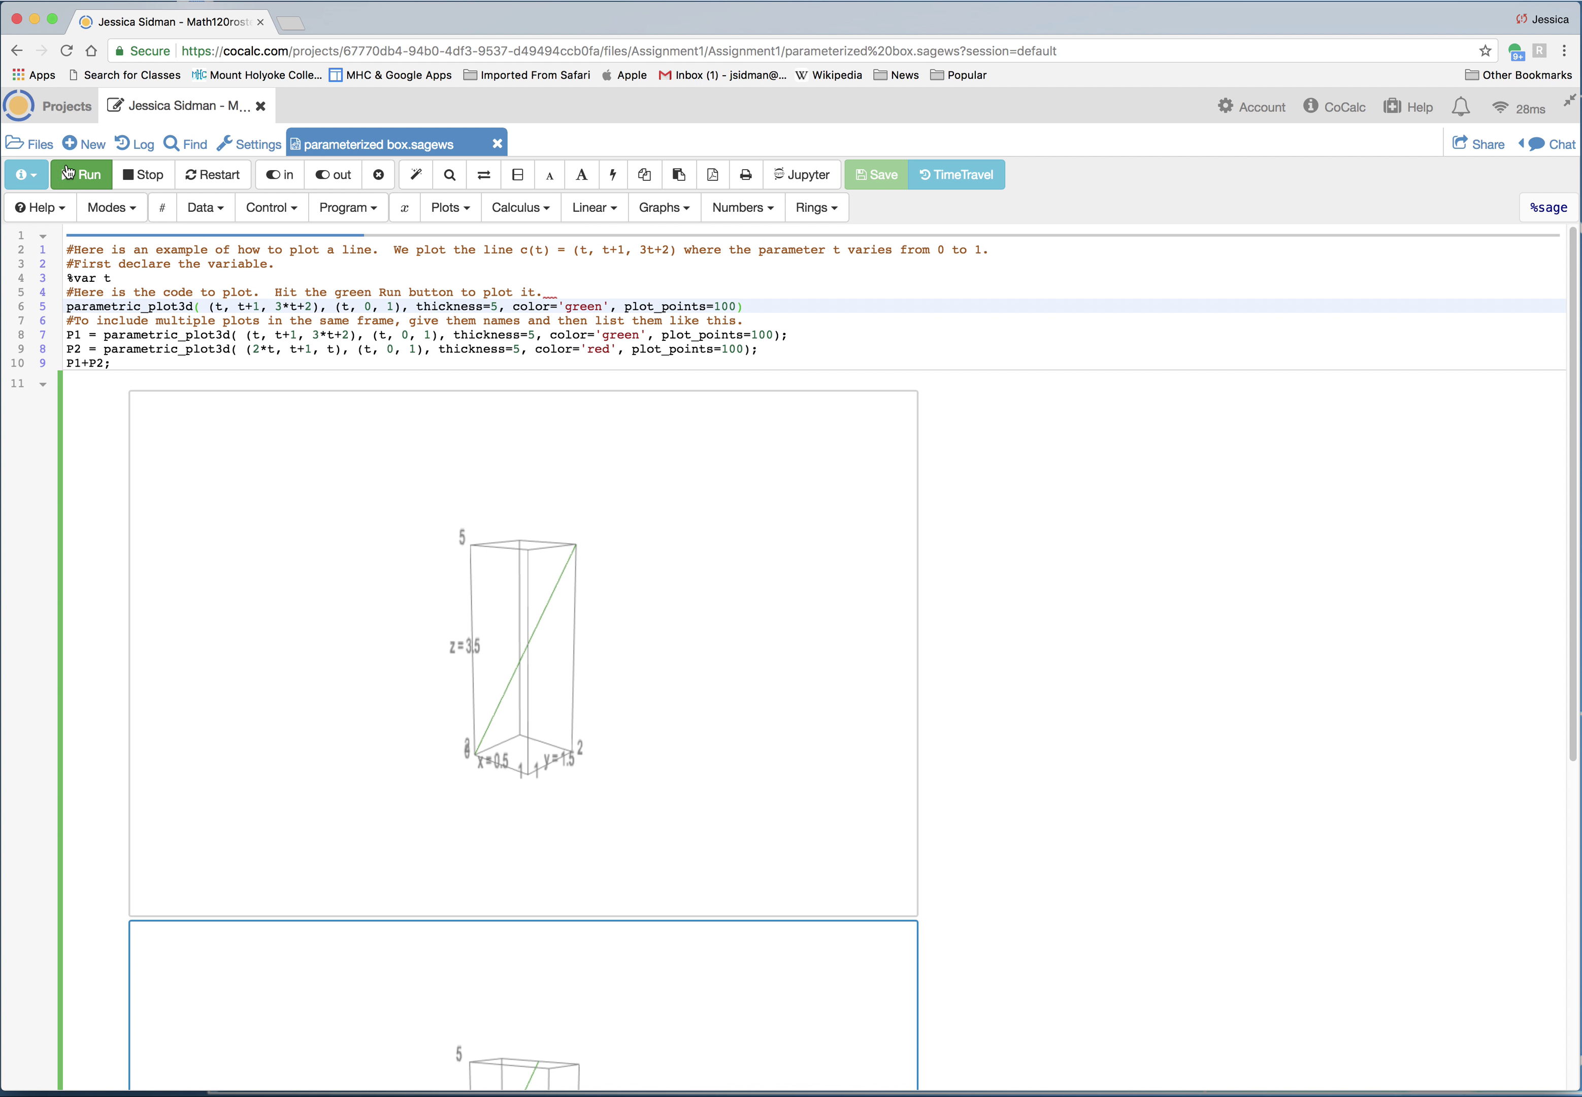
mouse_move(69, 175)
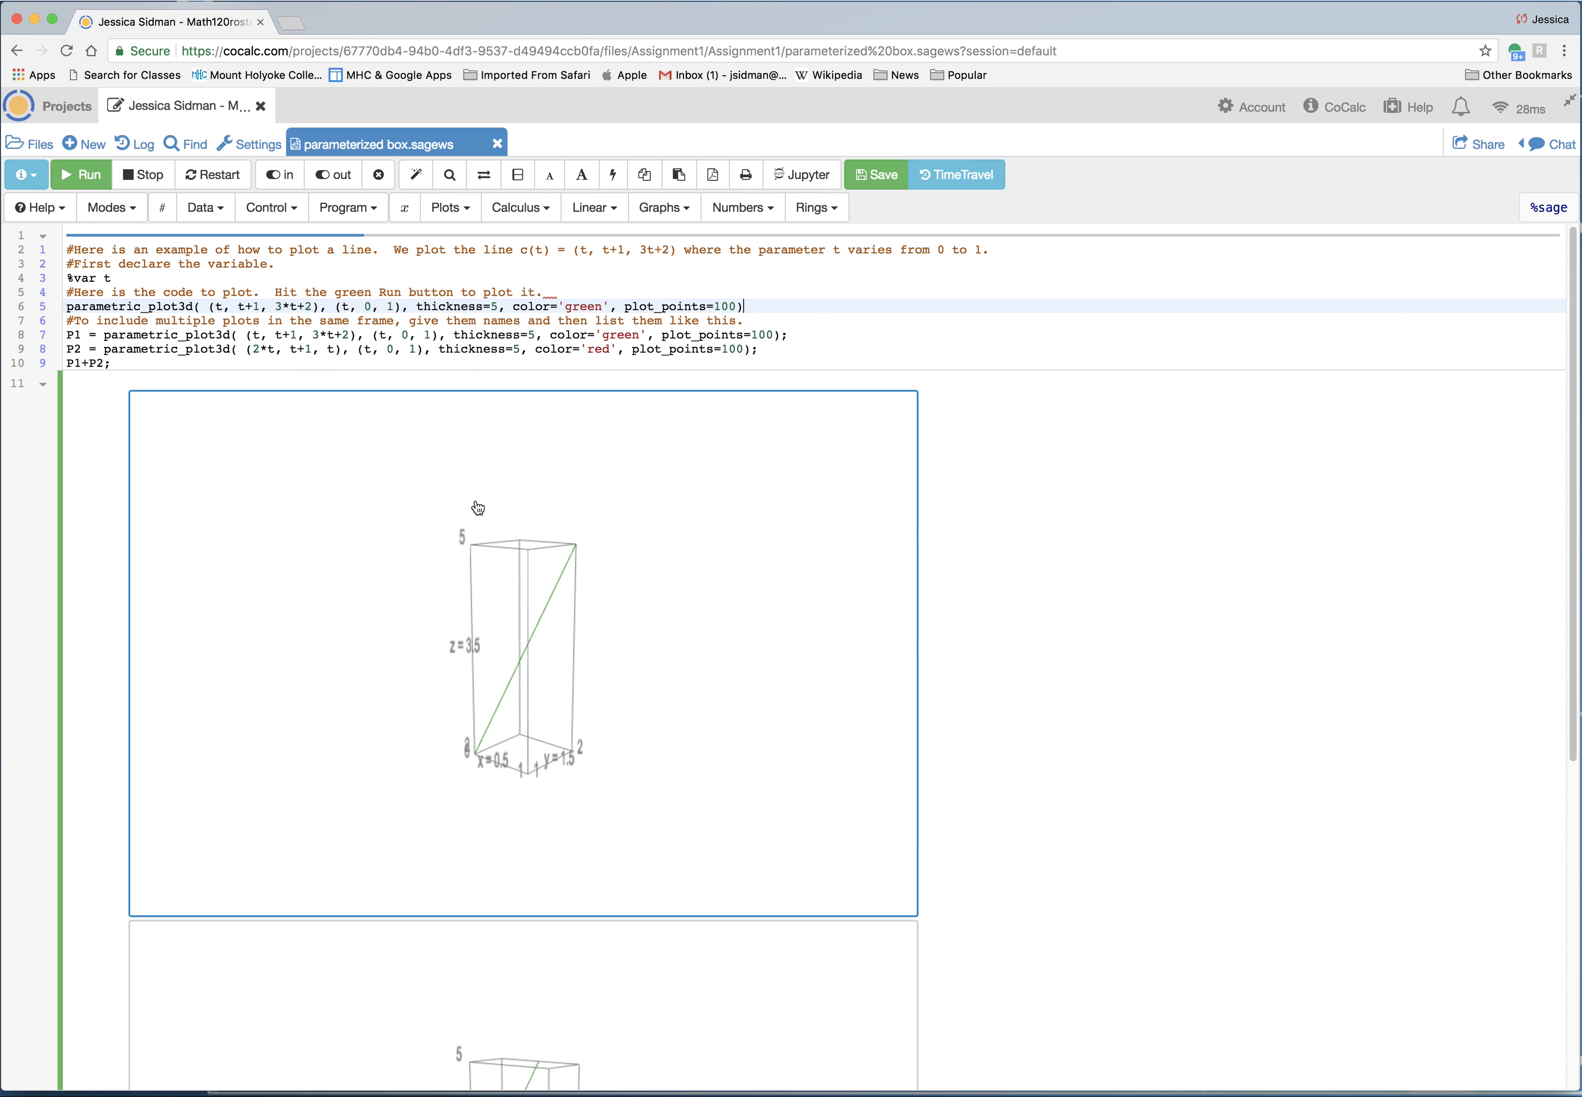
mouse_move(530, 618)
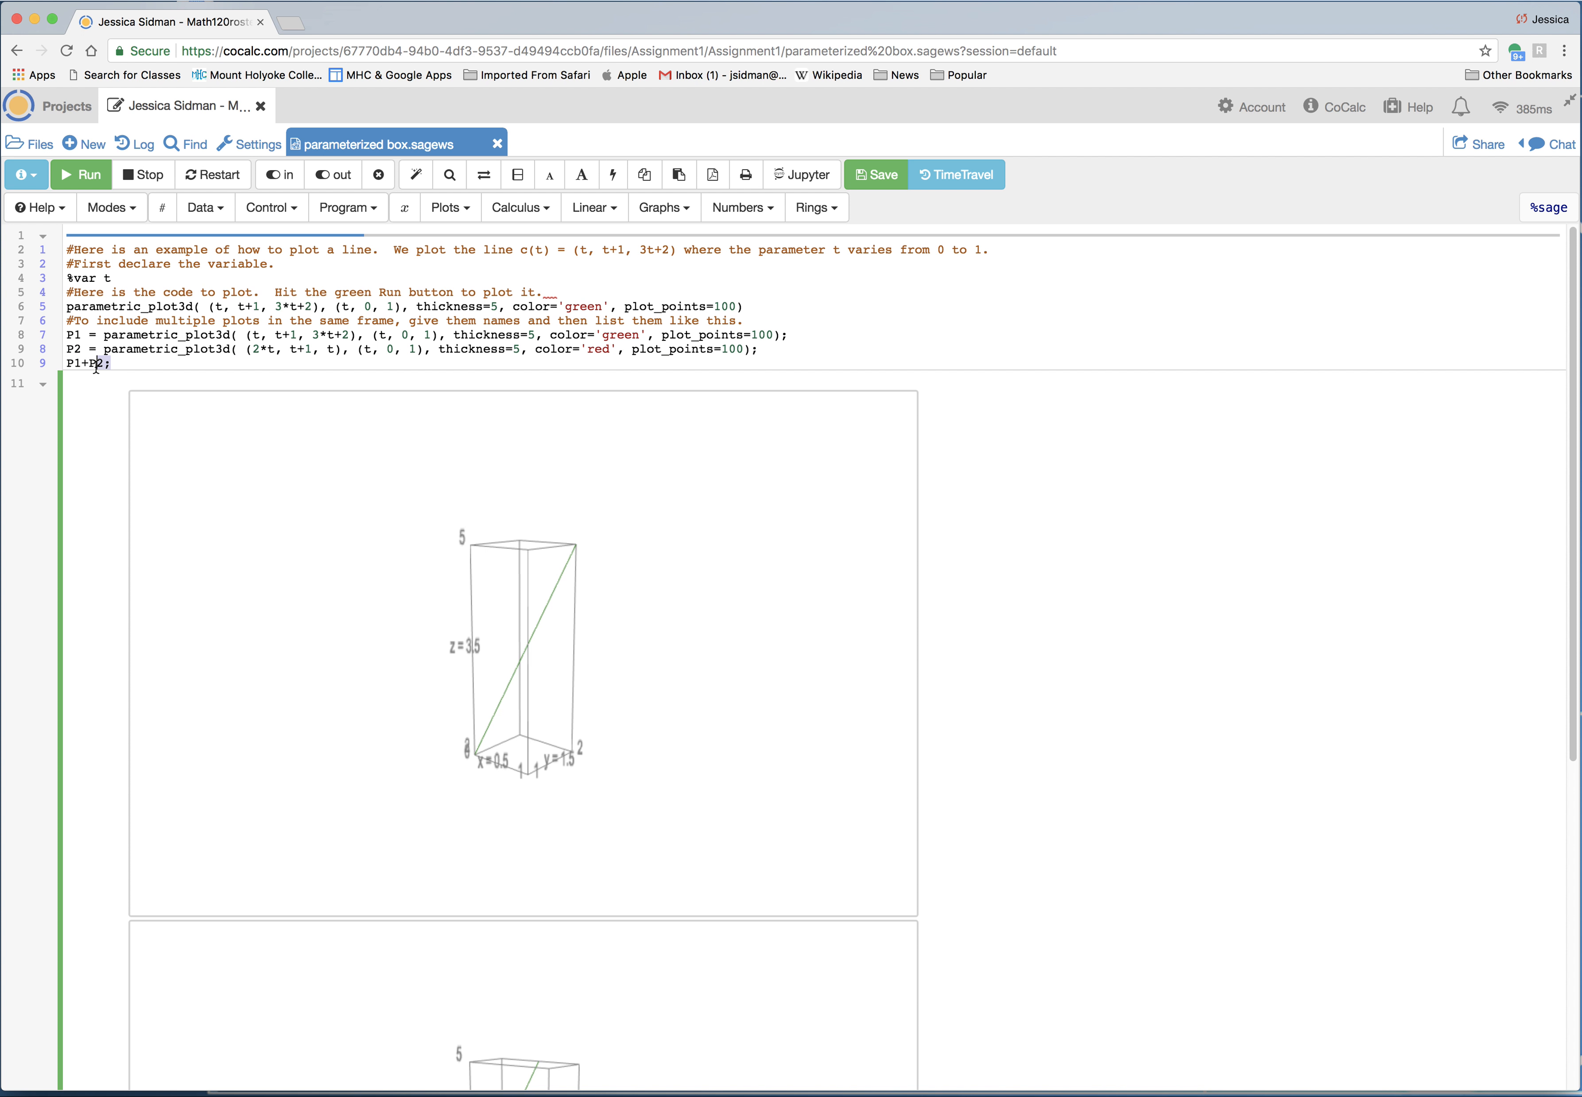
Scroll to the end of the code and highlight P2 in the final P1+P2 line.
scroll(down, 3)
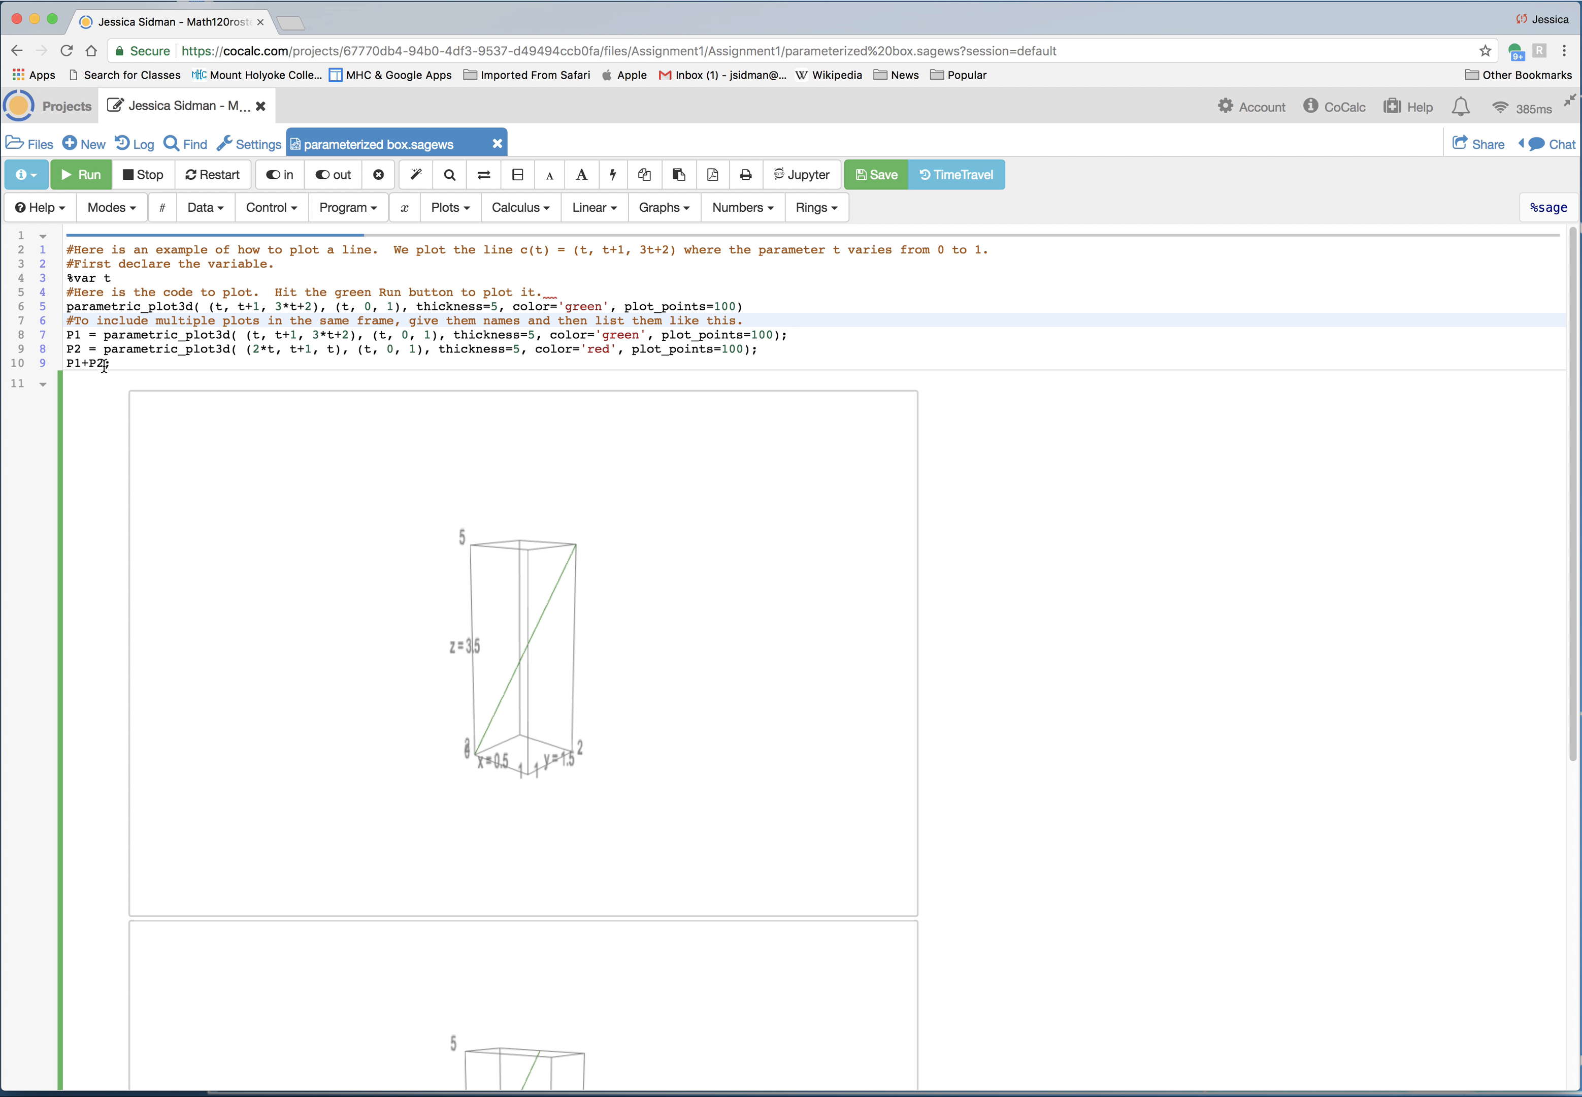
double_click(84, 363)
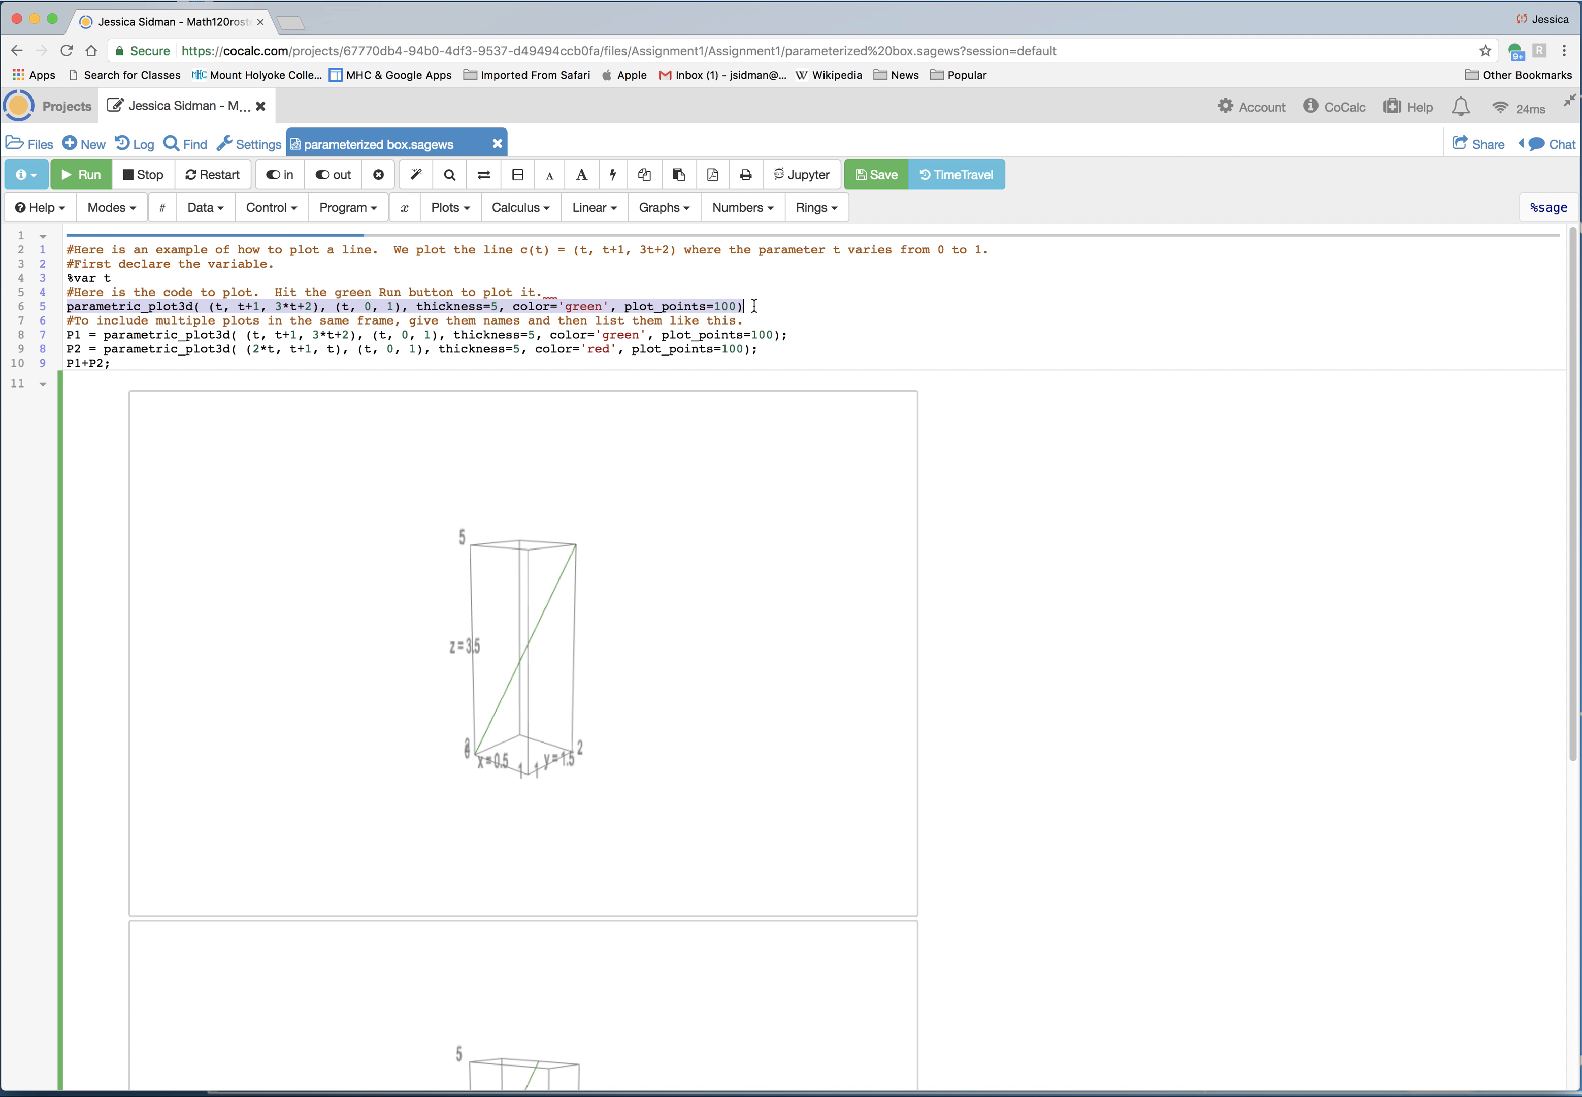
scroll(down, 3)
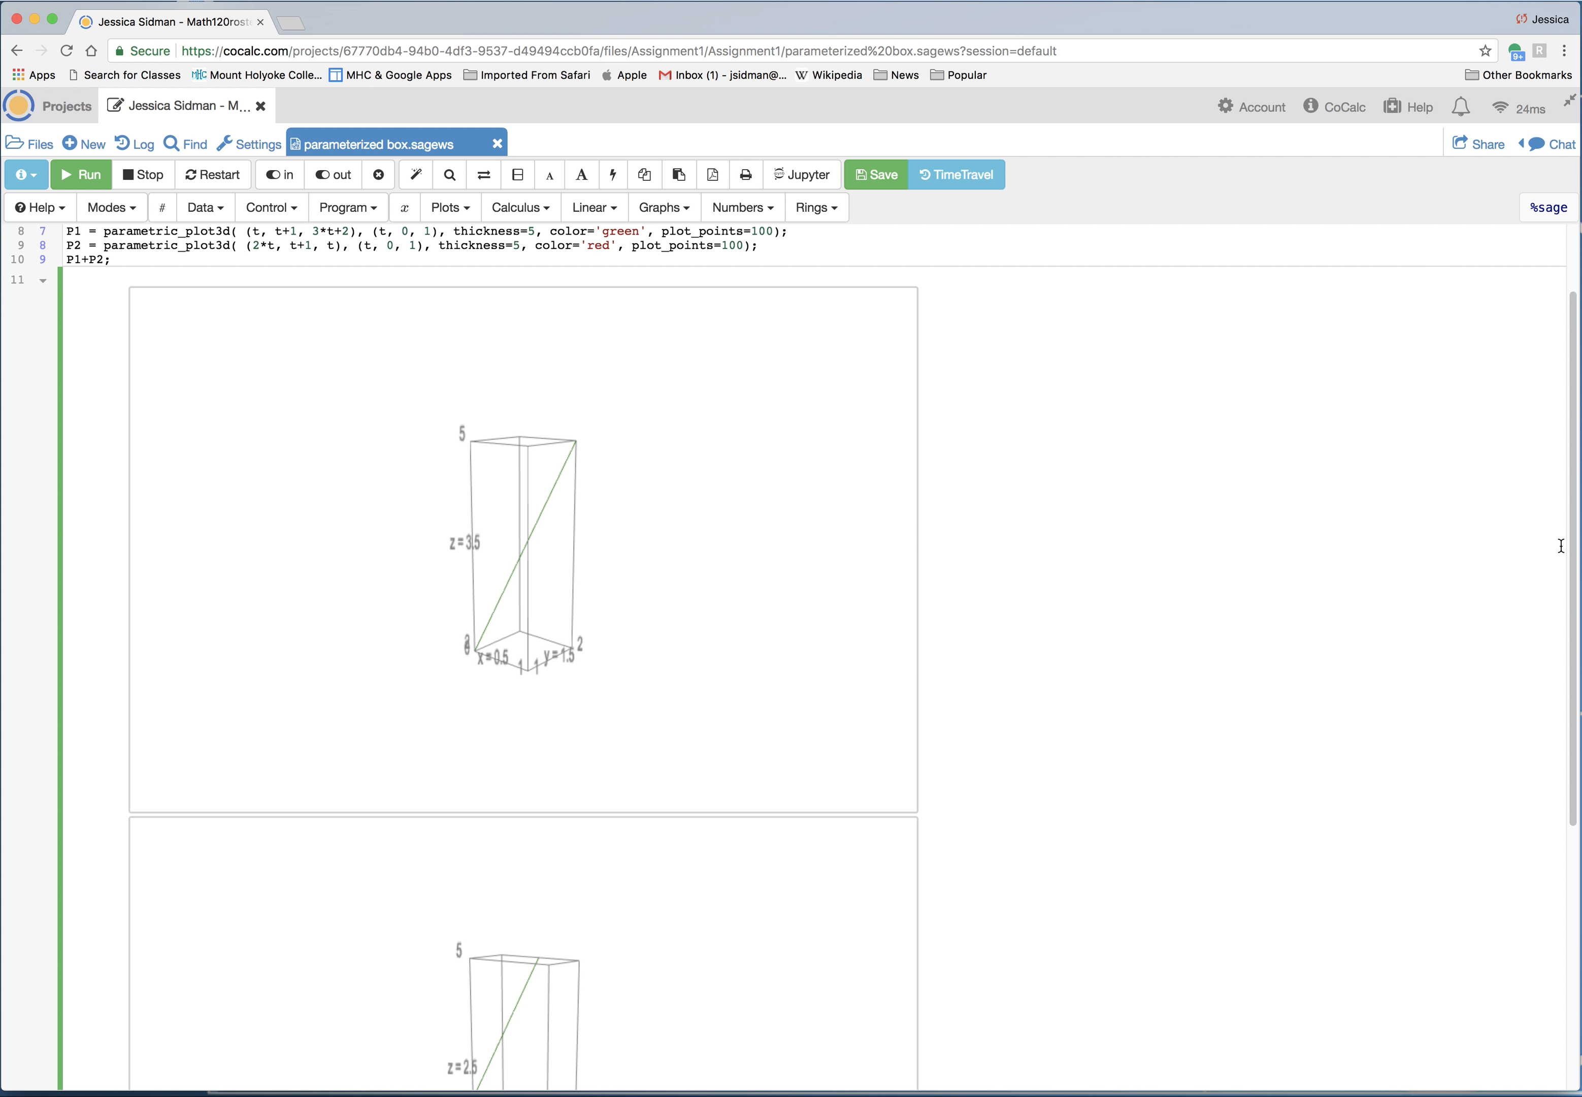
scroll(down, 3)
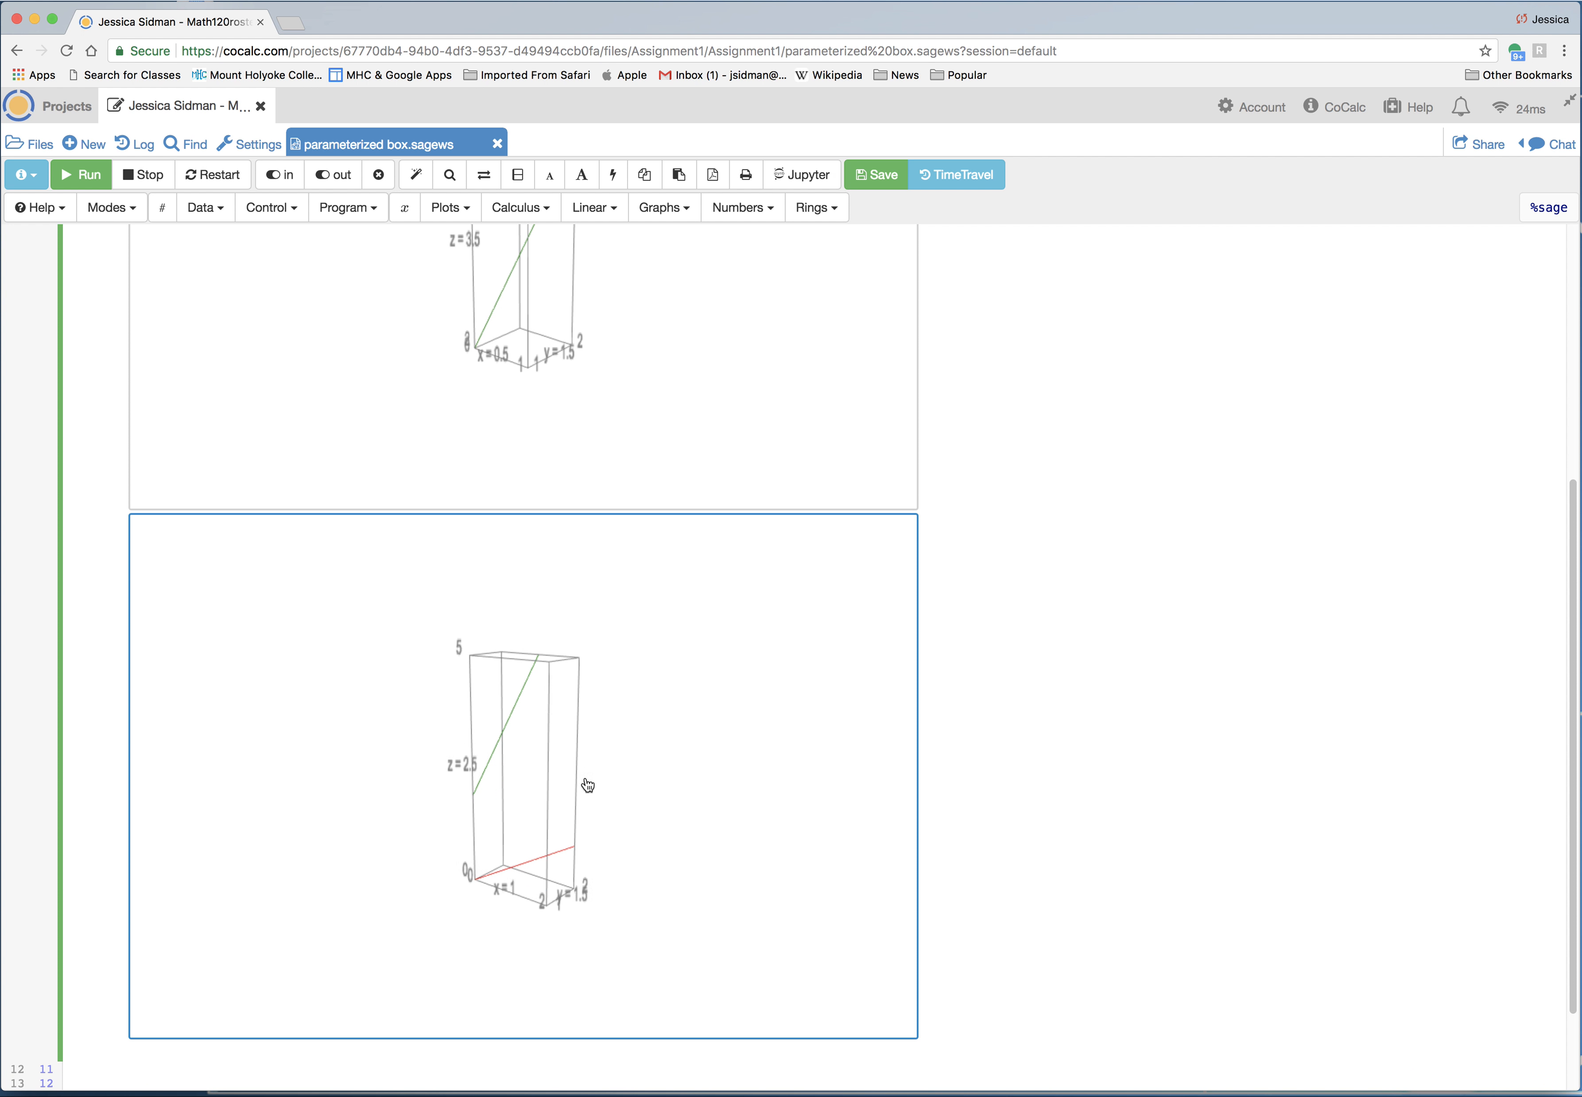
drag(588, 785, 571, 826)
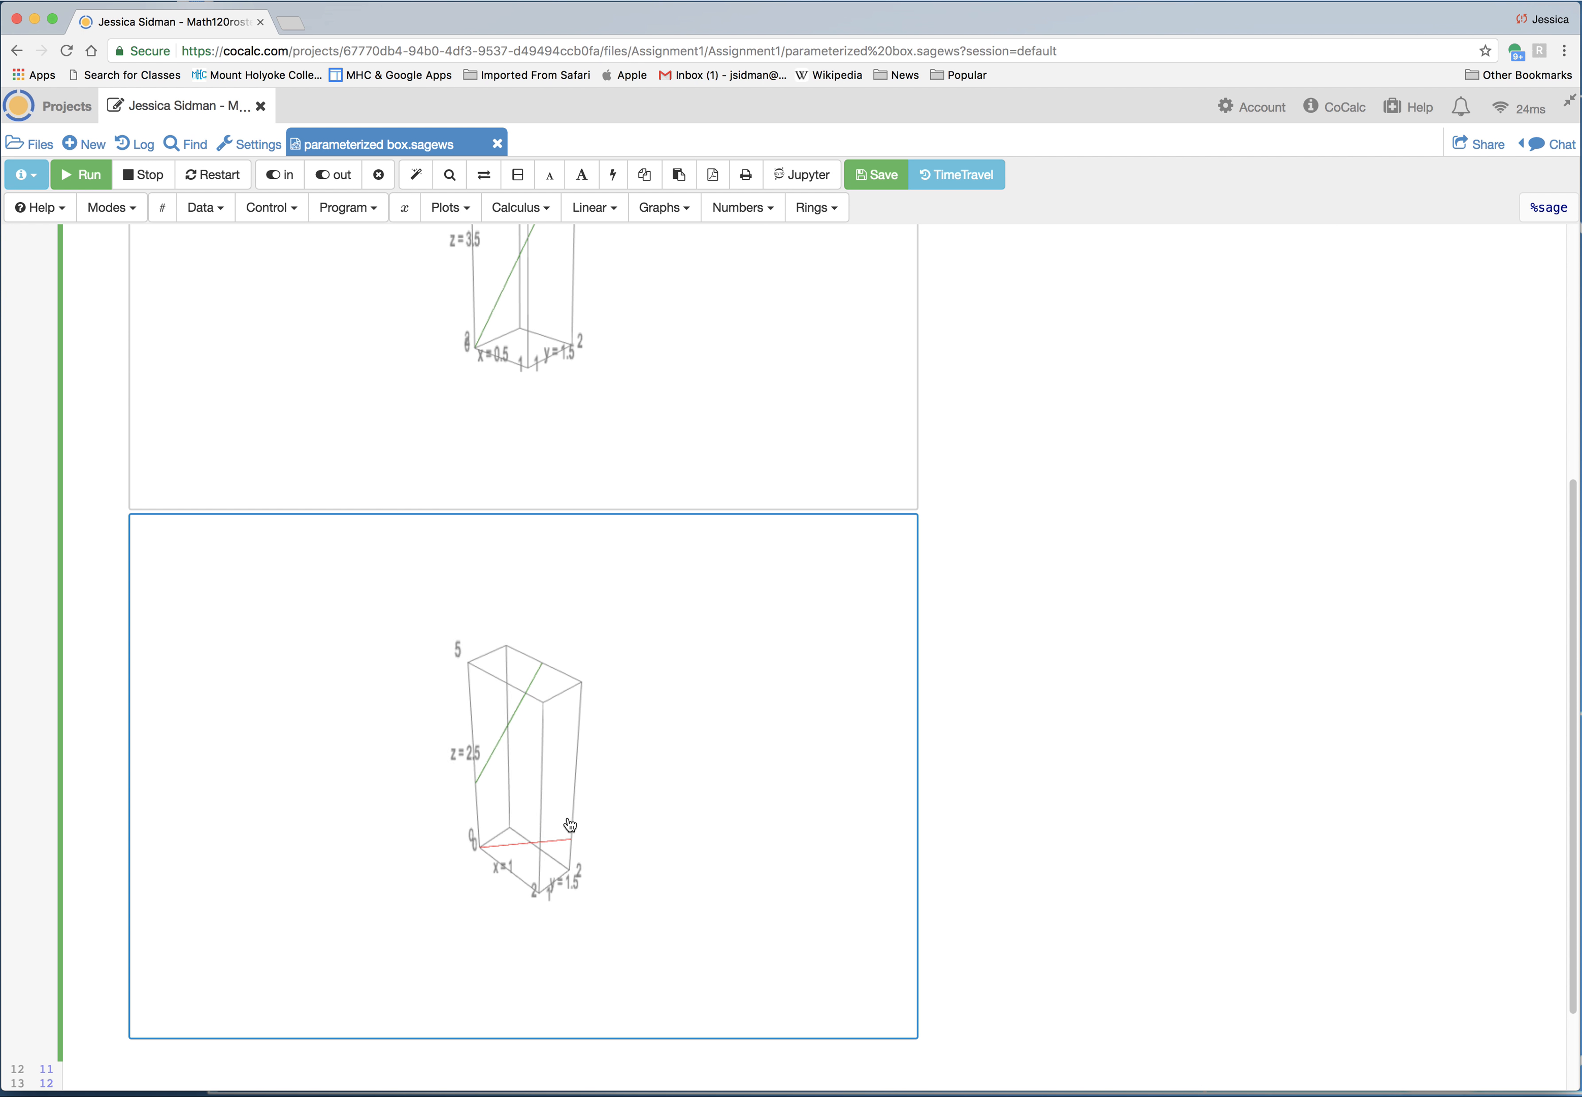
drag(569, 825, 553, 801)
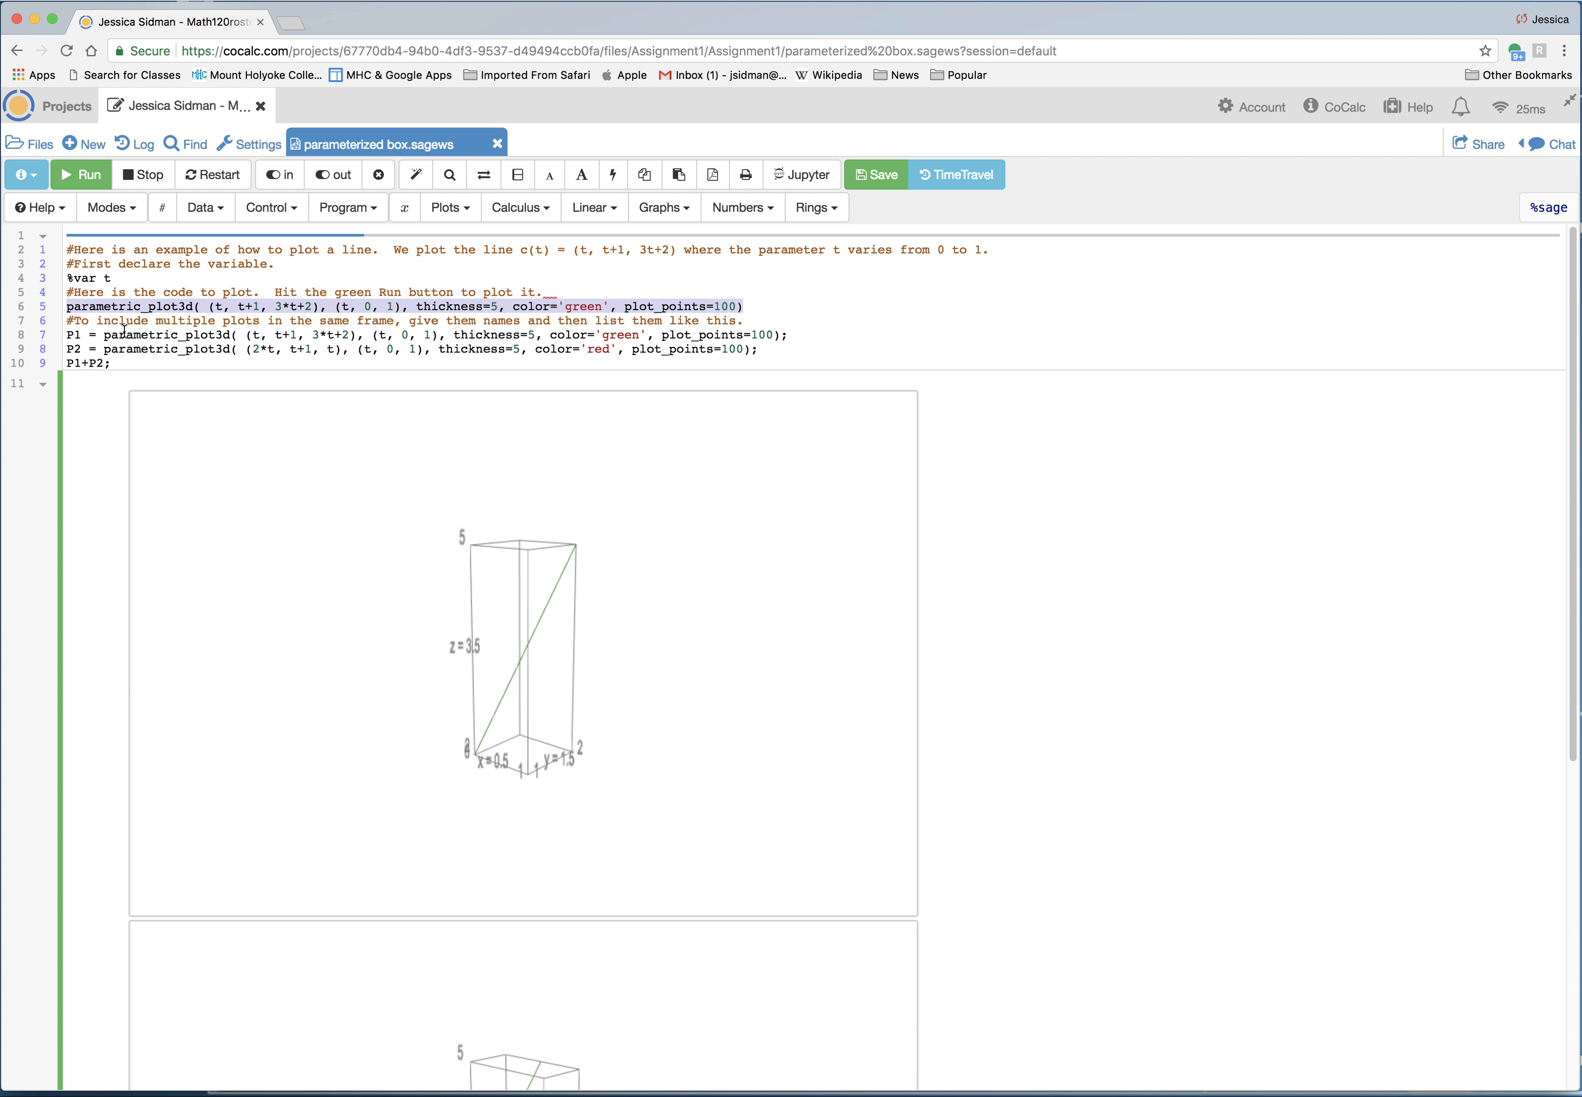
mouse_move(886, 184)
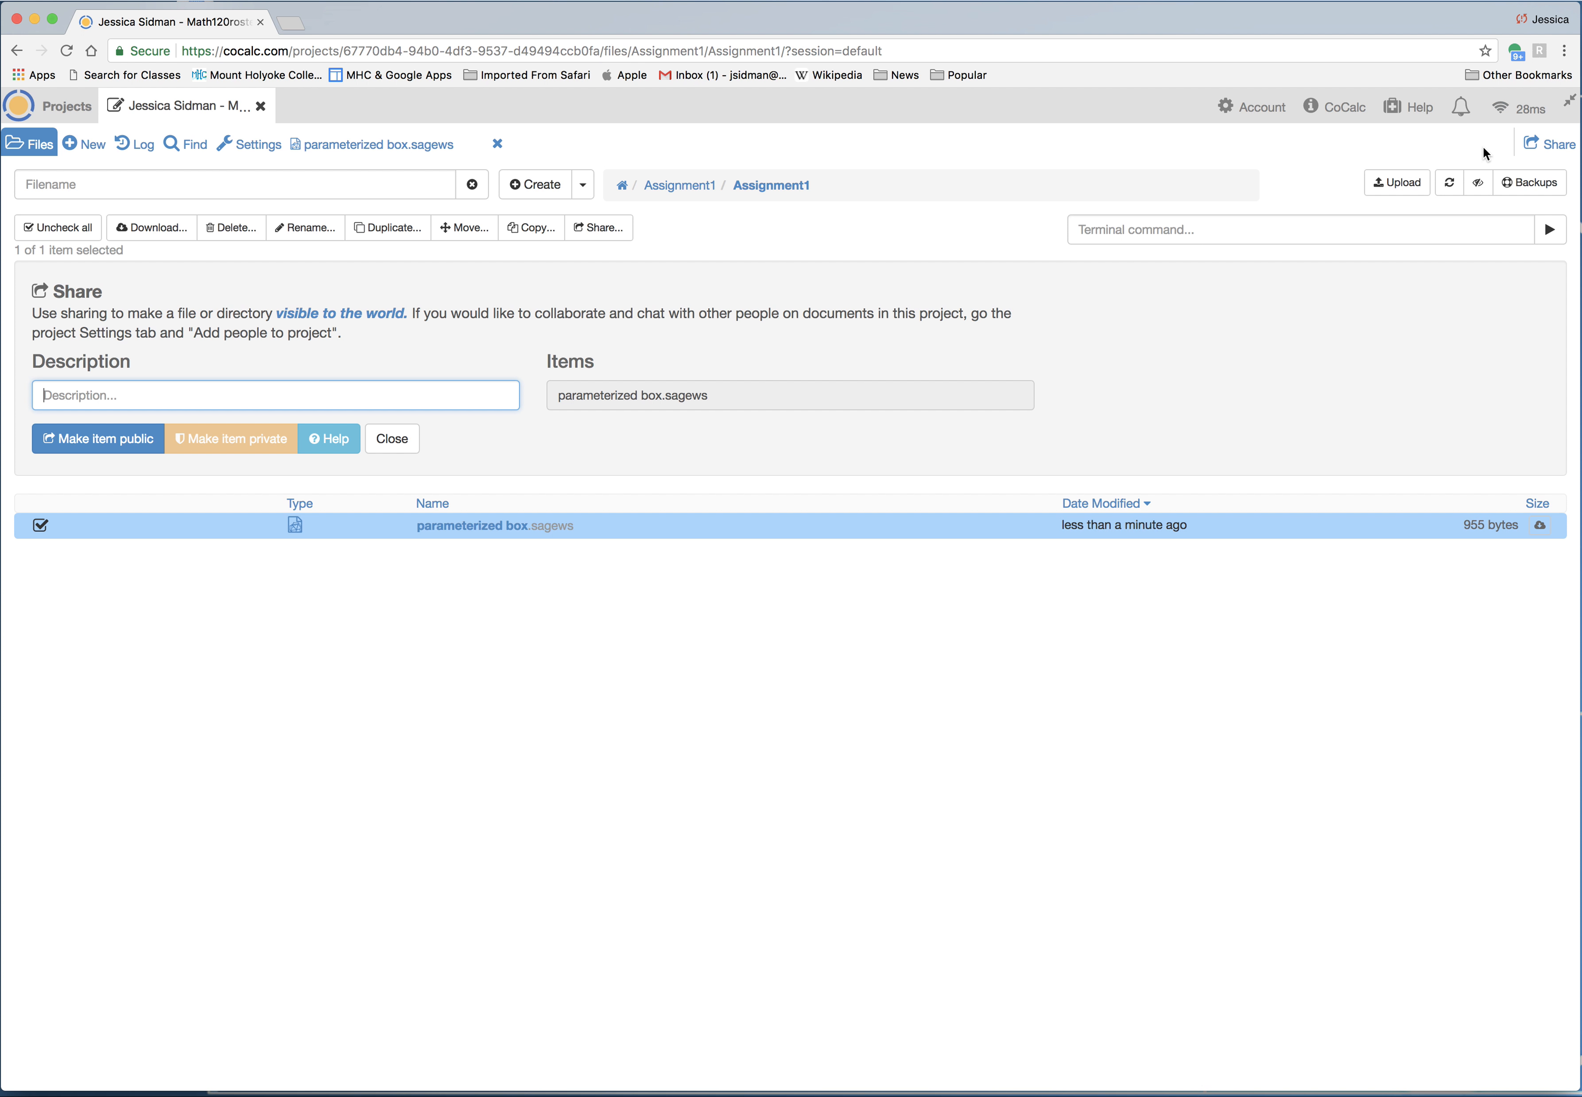
mouse_move(659, 215)
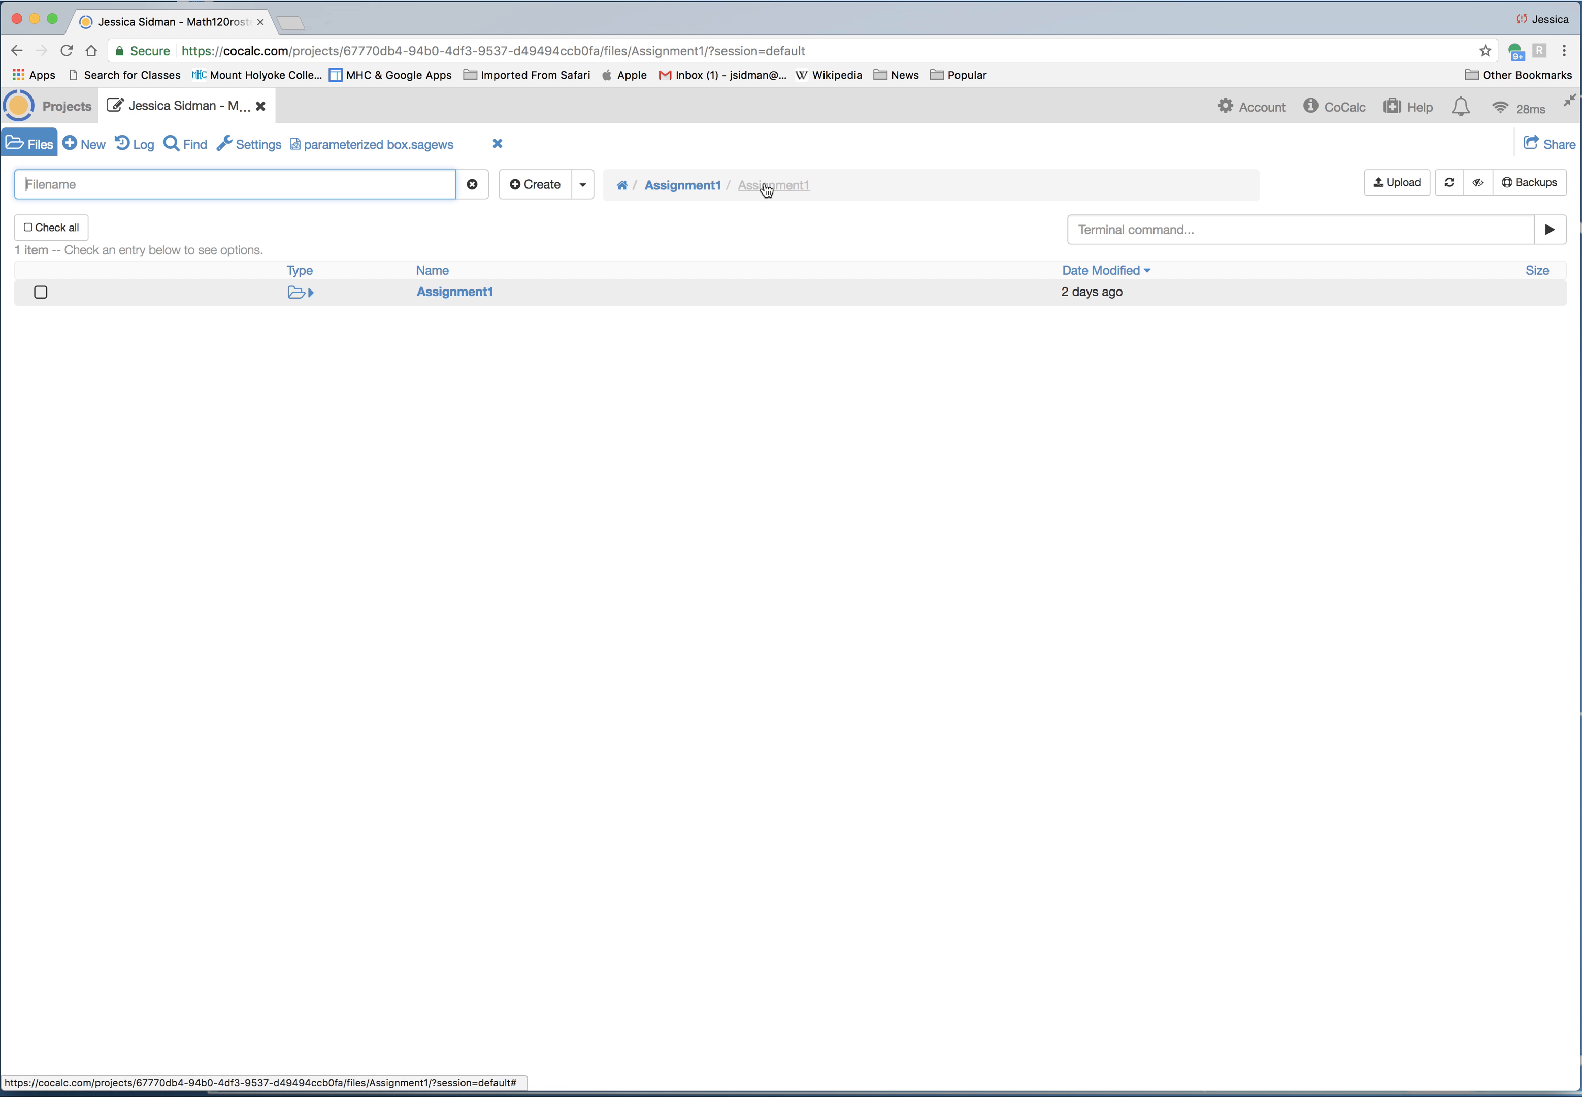
click(774, 185)
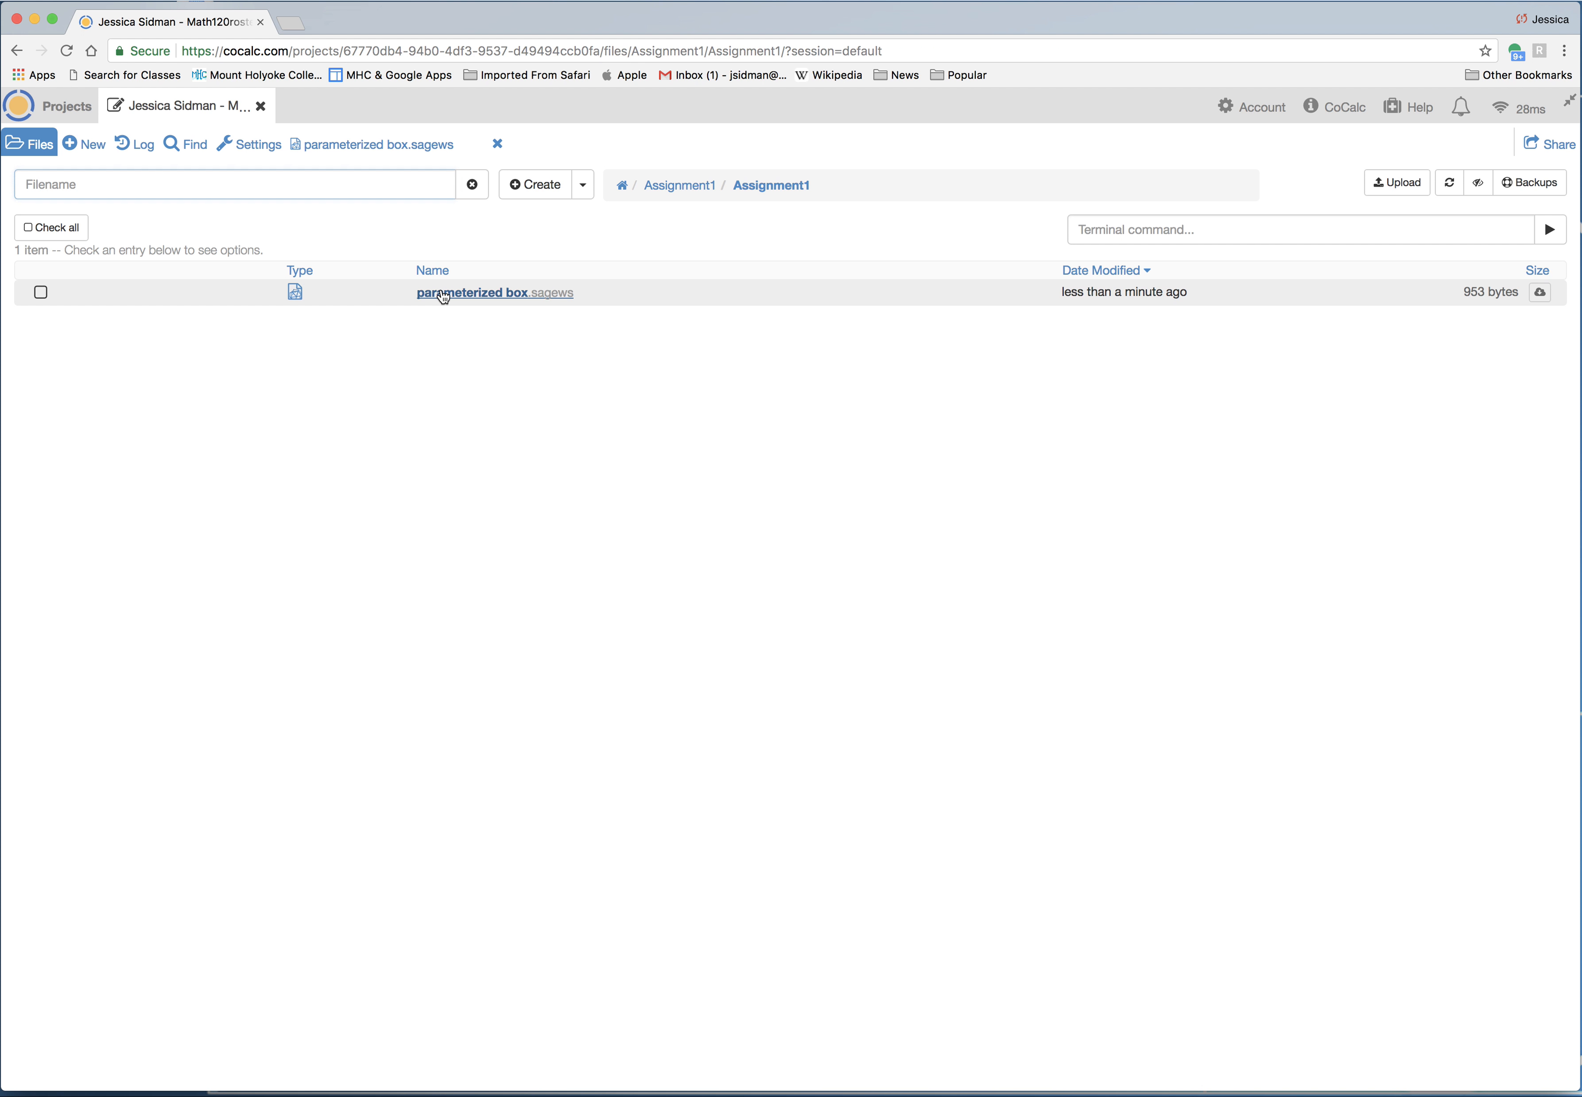
click(453, 292)
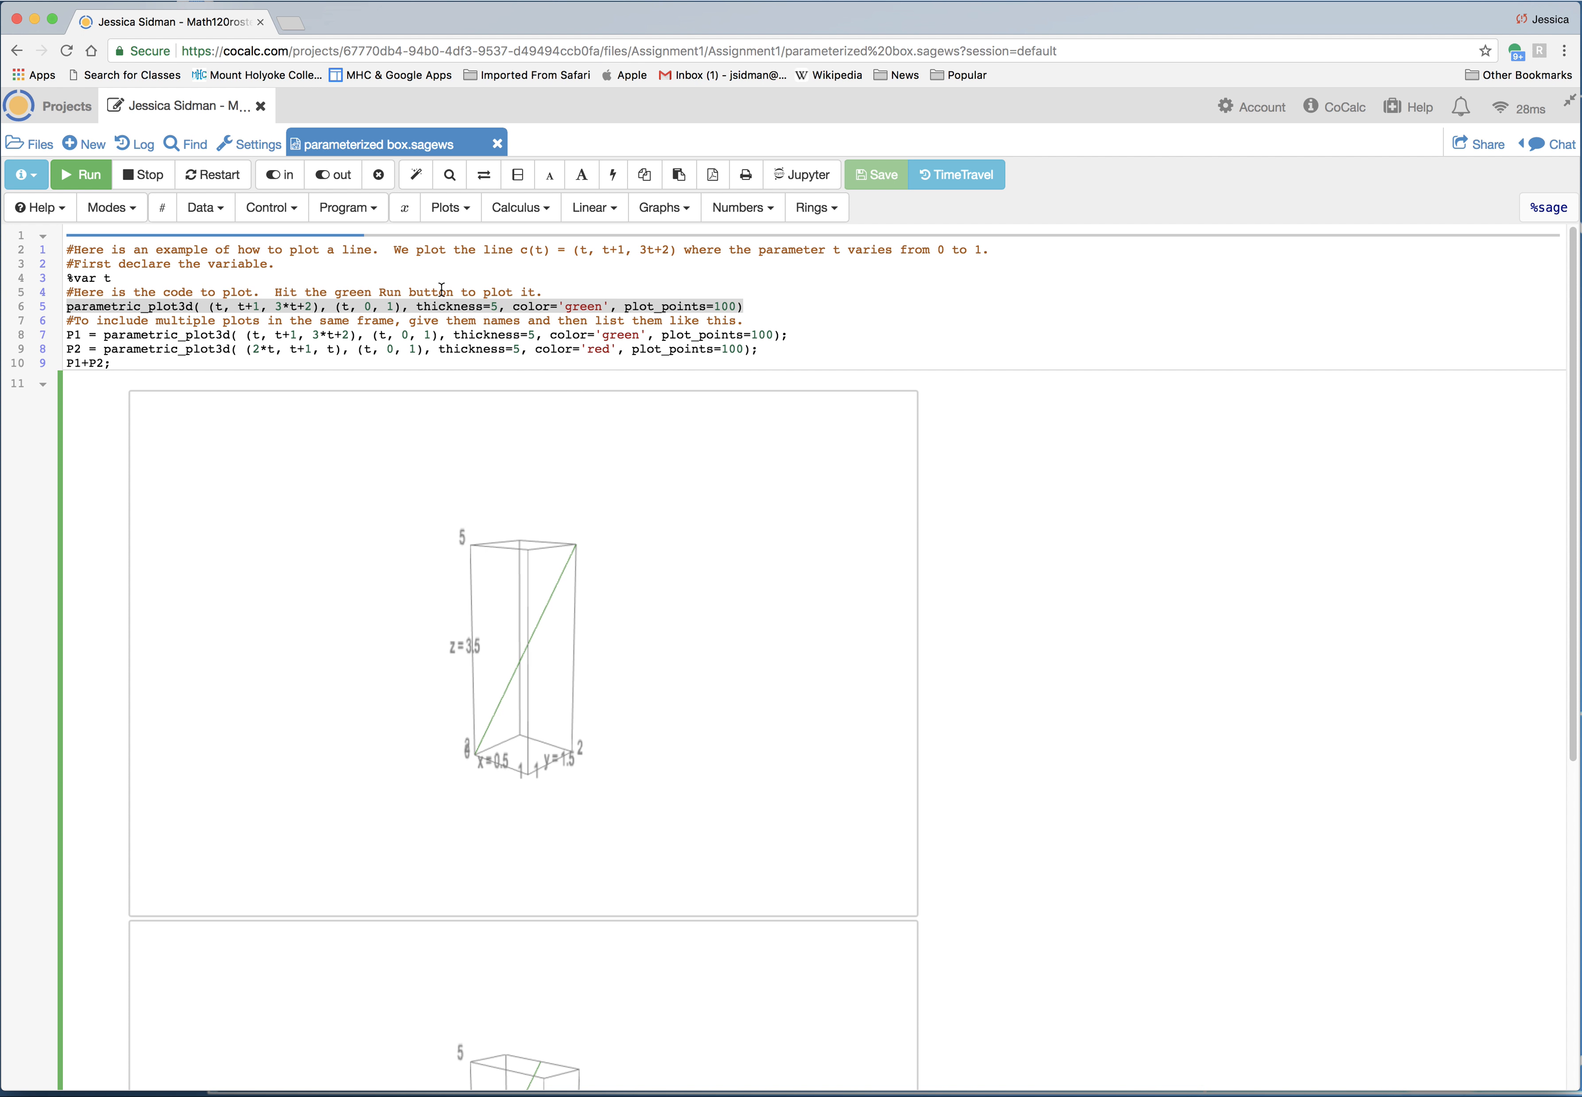